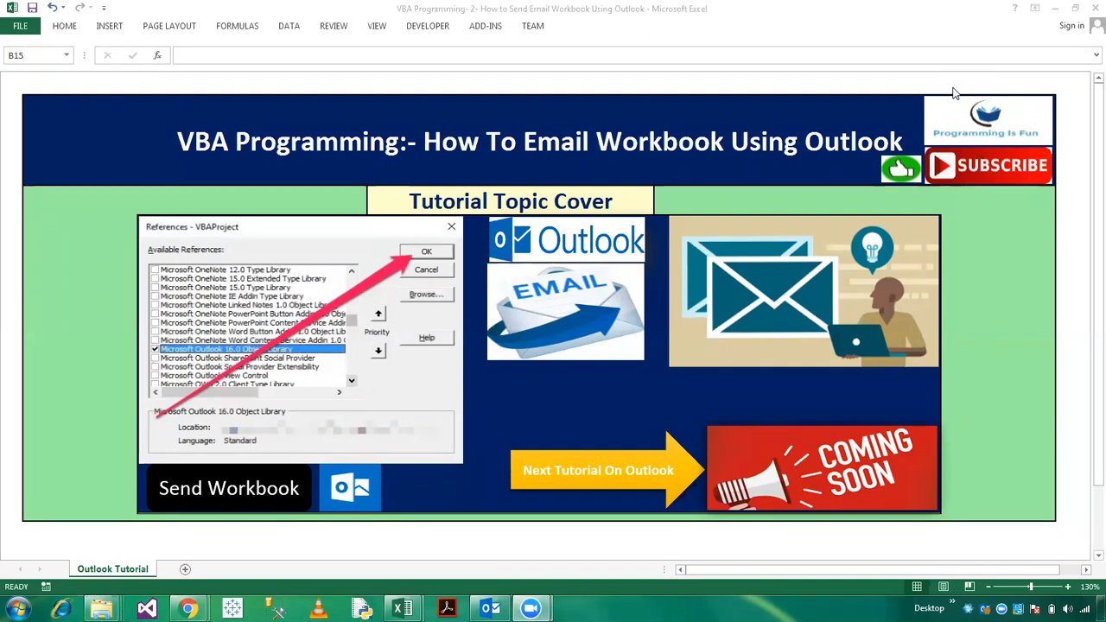
Bring up the empty EmailWorkbook module's code window in the VBA editor
click(426, 251)
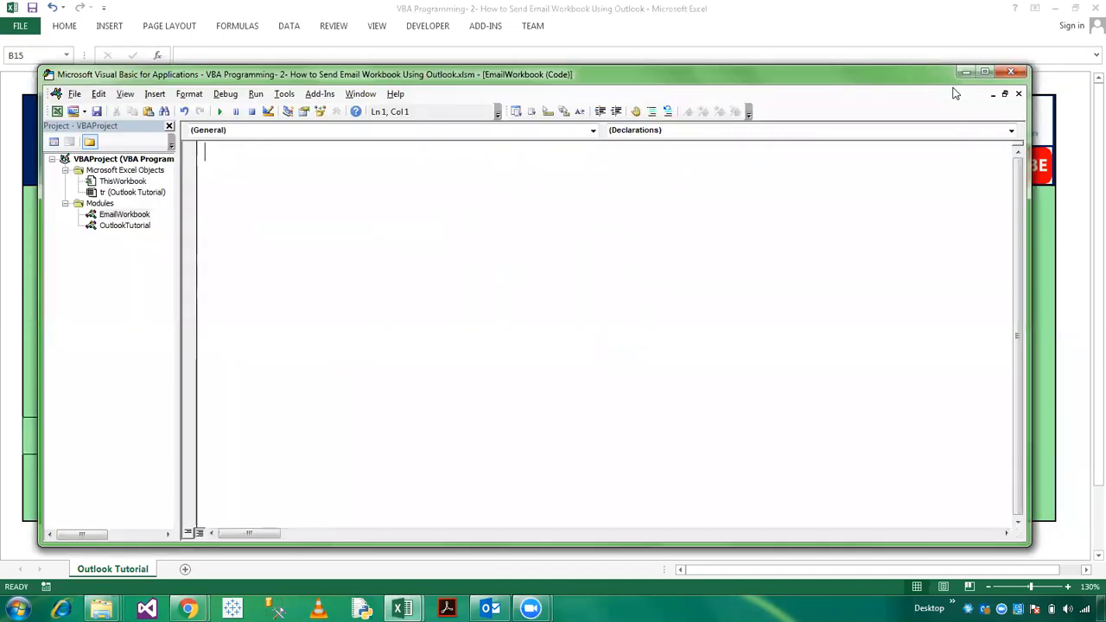
Begin Sub SendEmailWorkbook() with a 'Declare a Outlook Object comment
text(S)
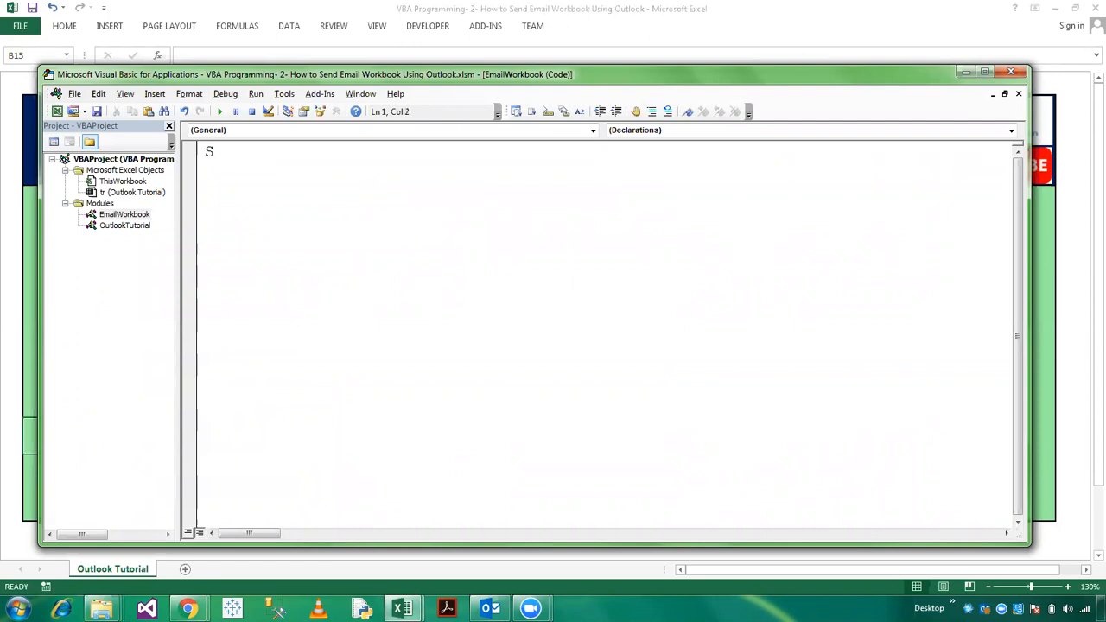
text(ub SendEm)
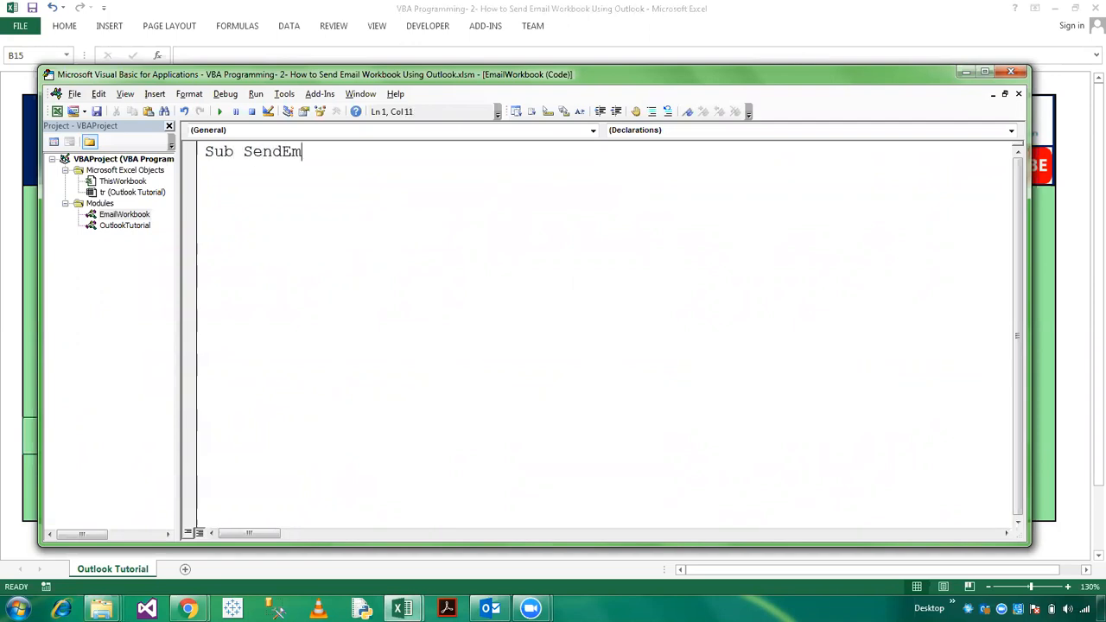
text(ailWorkbook()
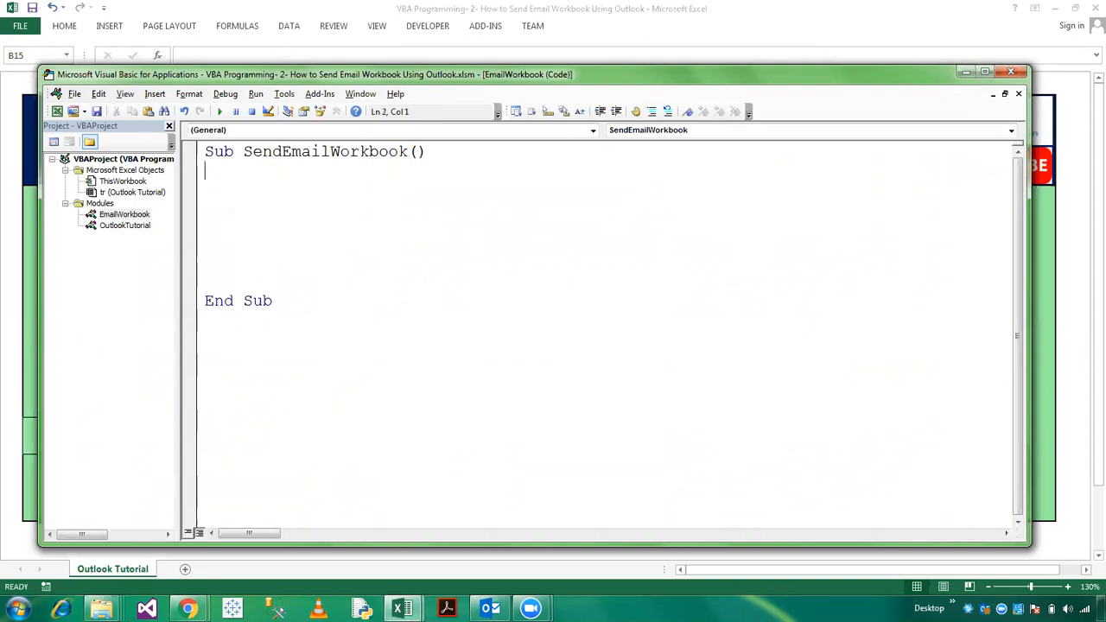
text('Declare a Outl)
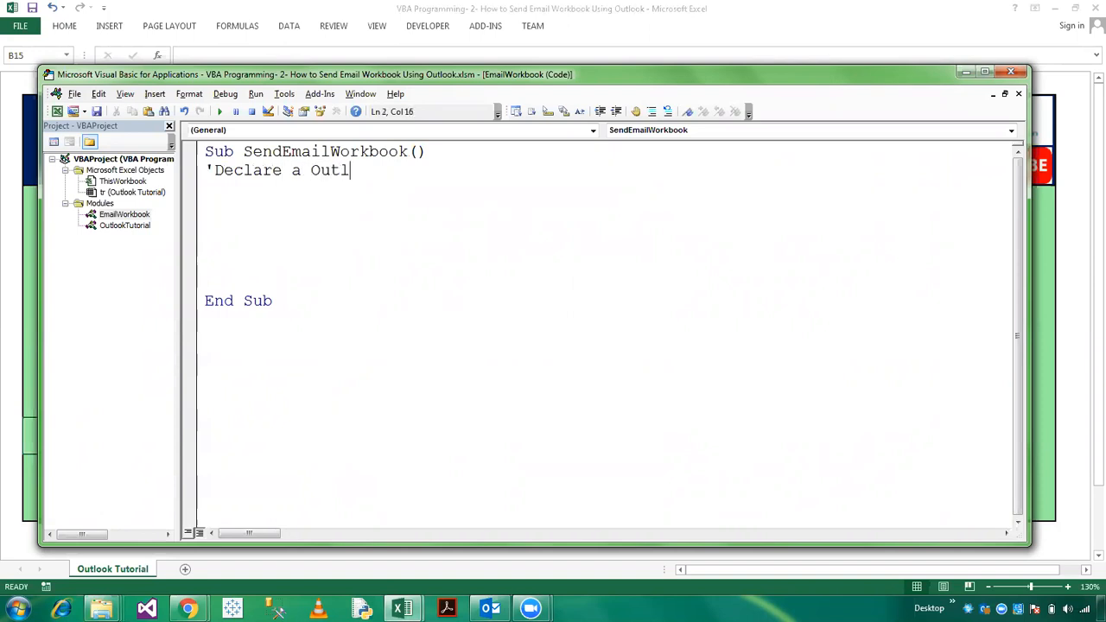
text(ook)
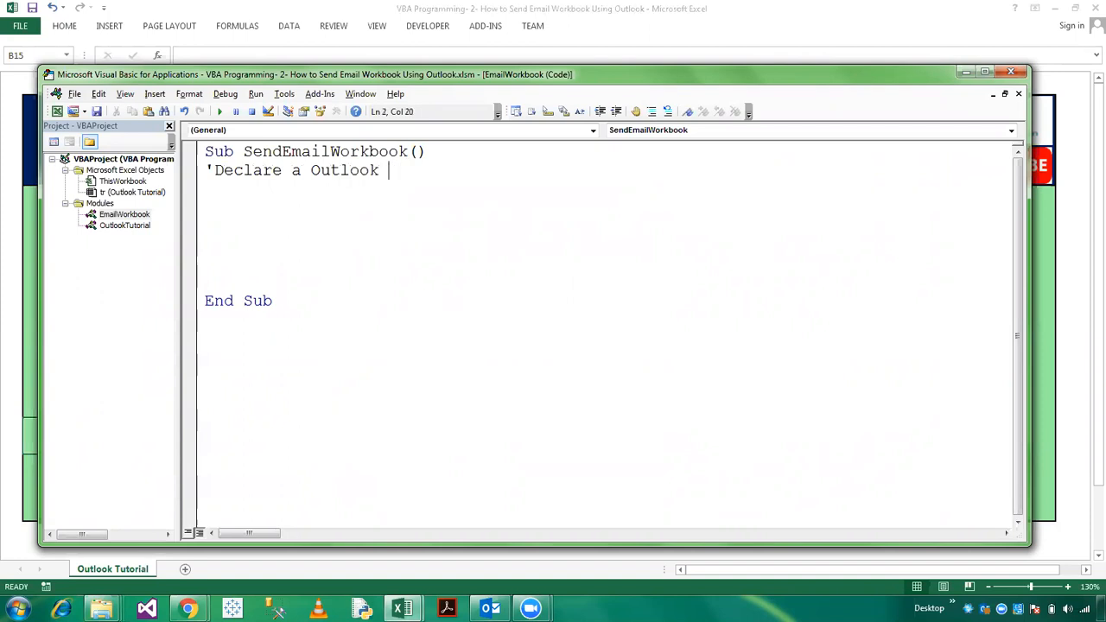
text(Object)
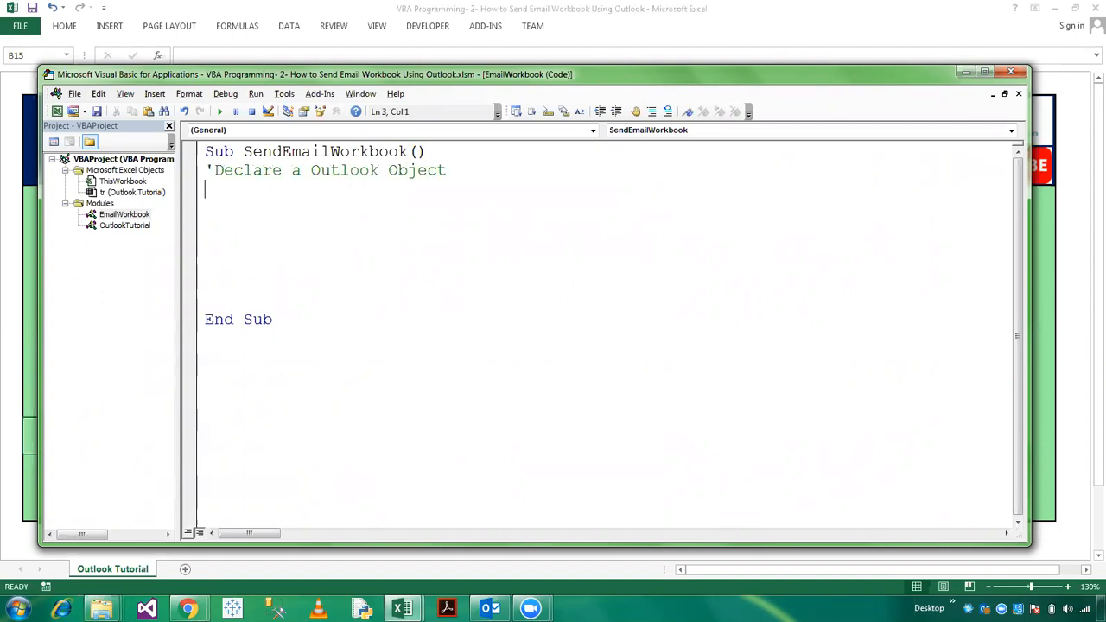
Declare Dim OutApp As Object and Dim OutMail As Object
text(Dim Out)
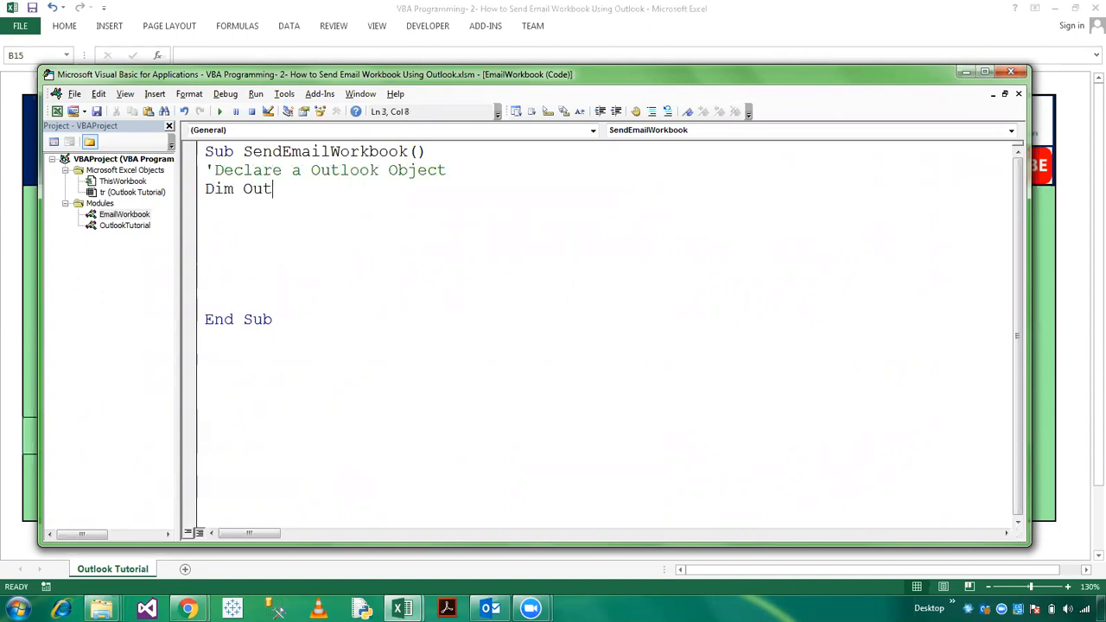
text(App as)
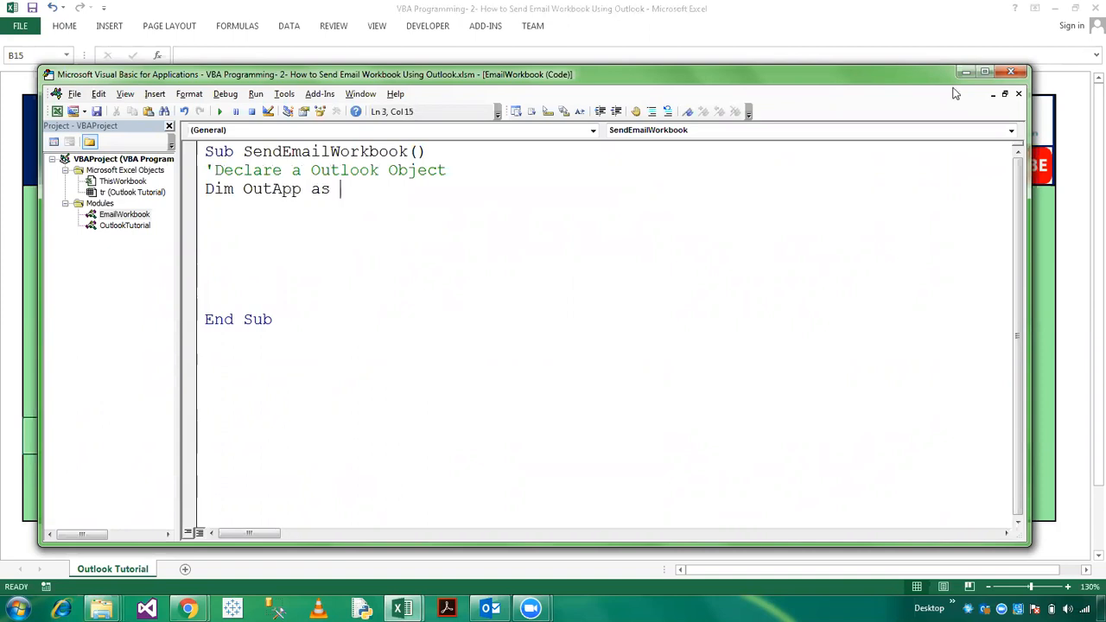
text(obje)
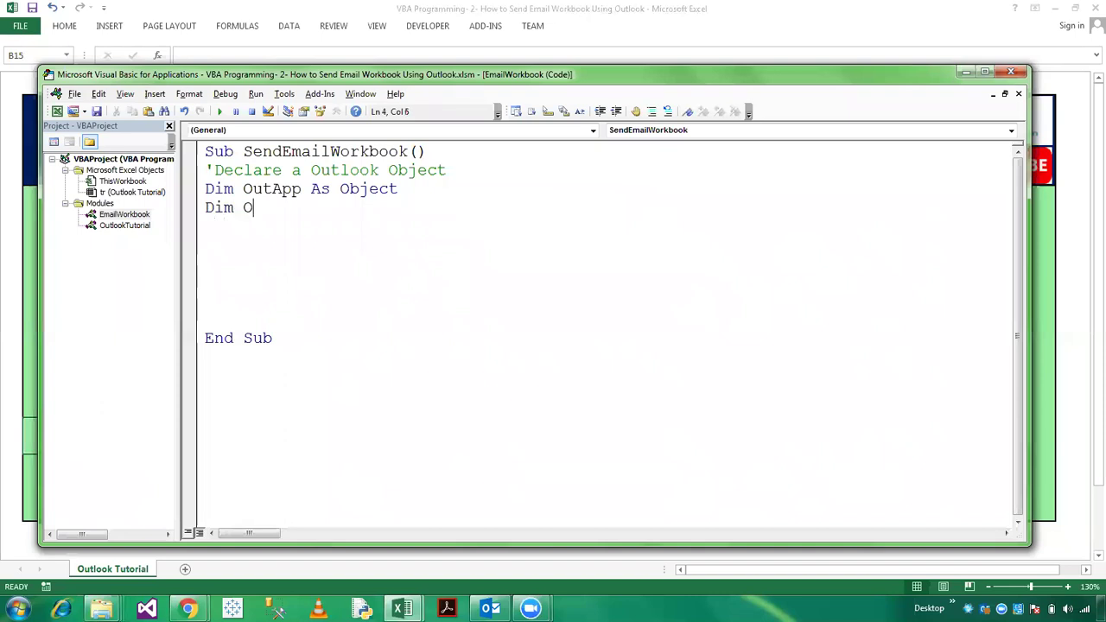
text(utMail as obj)
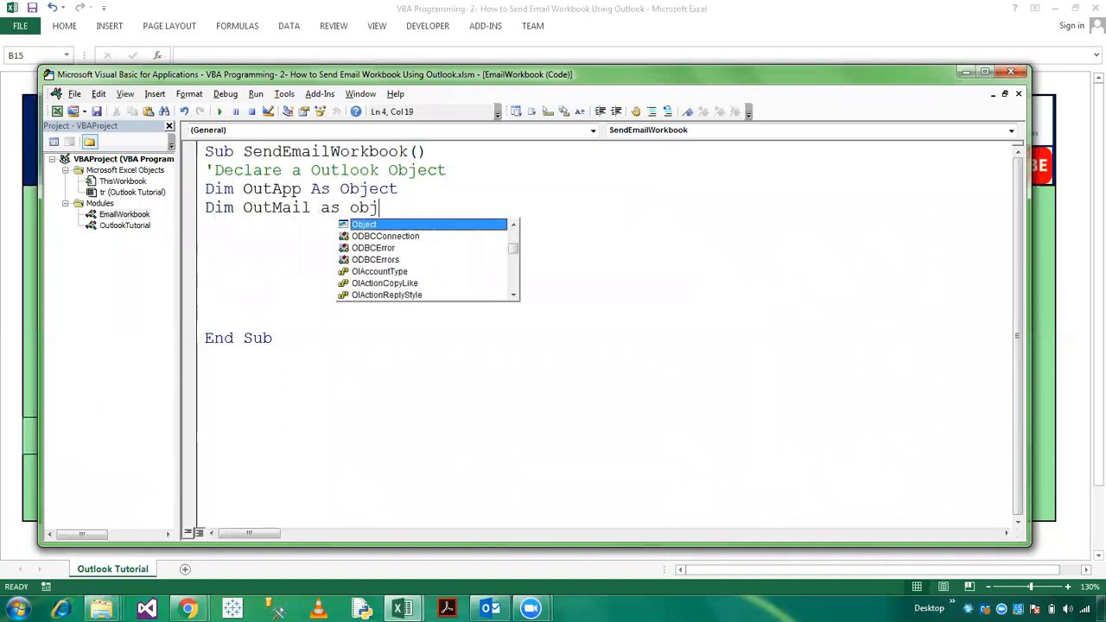
key(Enter)
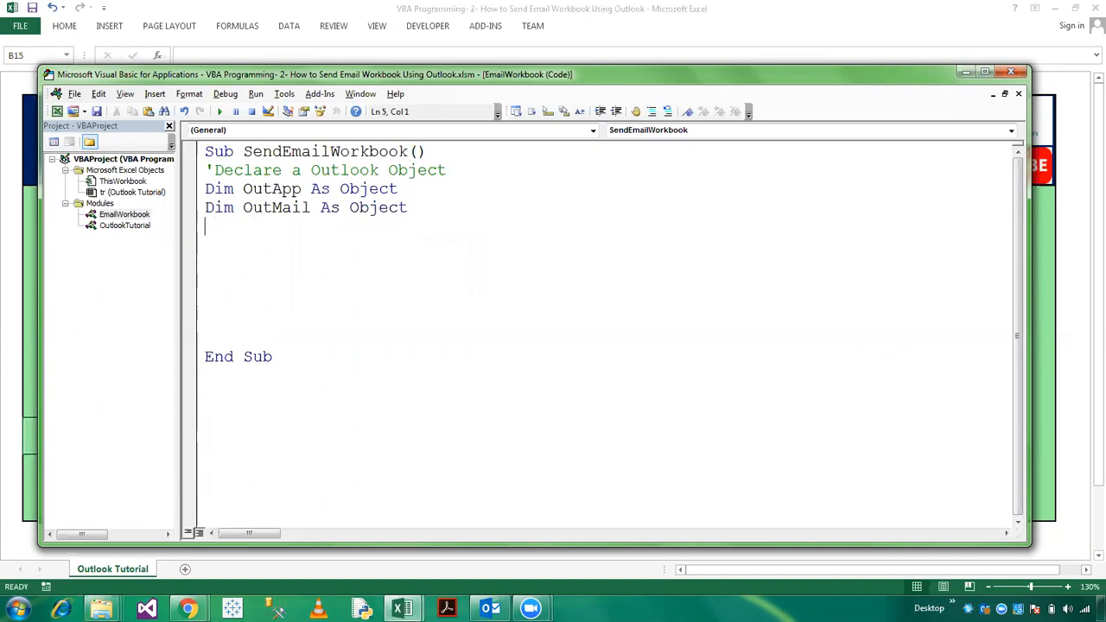
Add a 'Set the Object Variable comment line
text(')
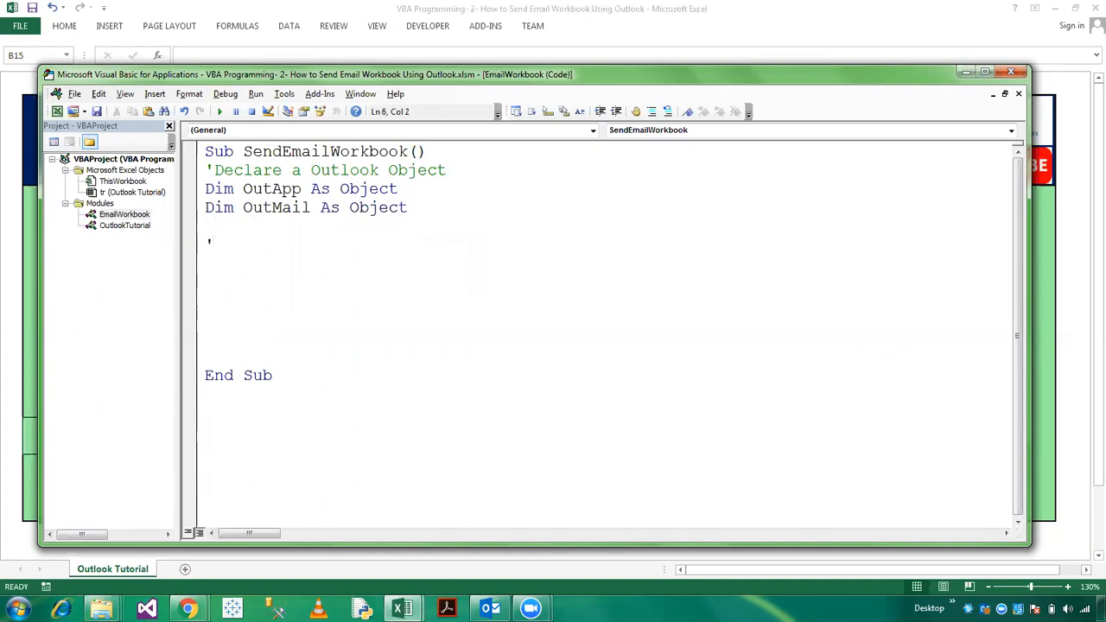
text('Set the)
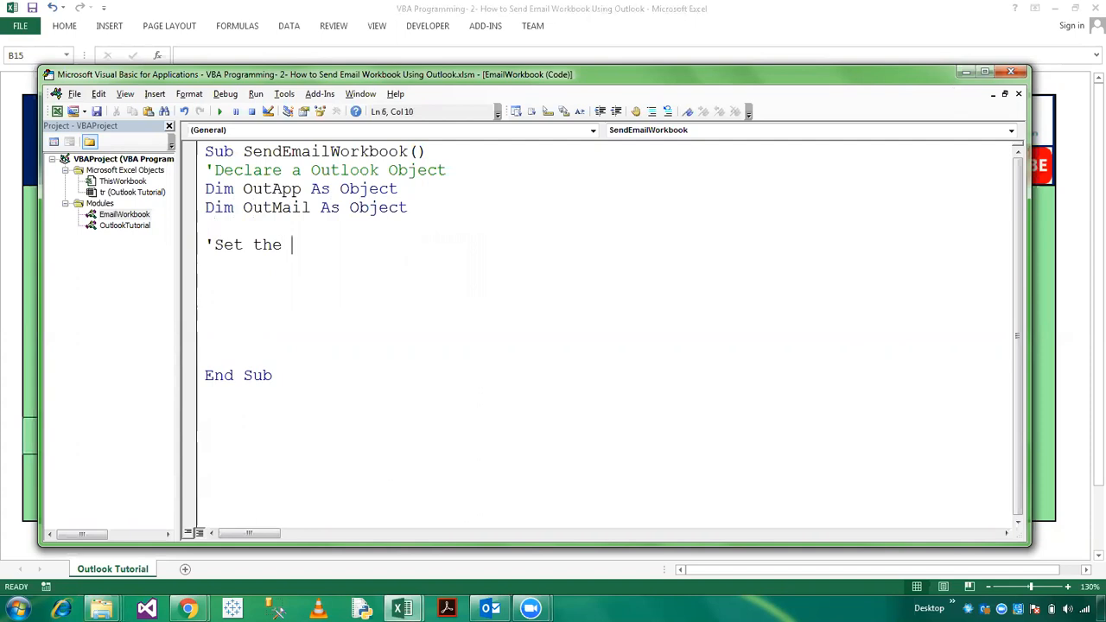
text(bo)
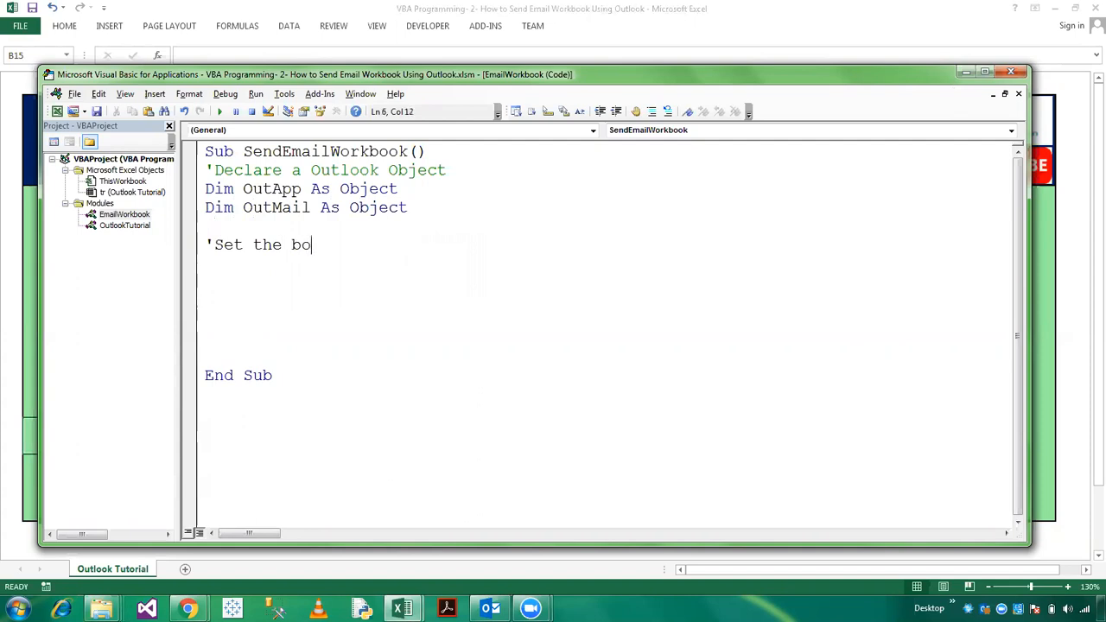
text(bject)
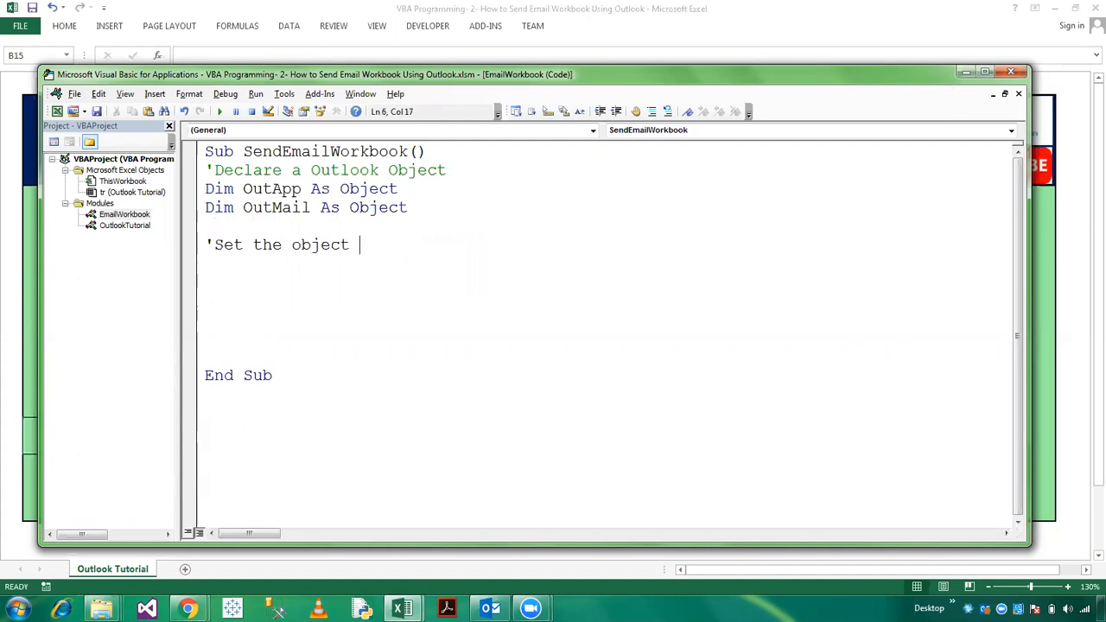
text(Variable)
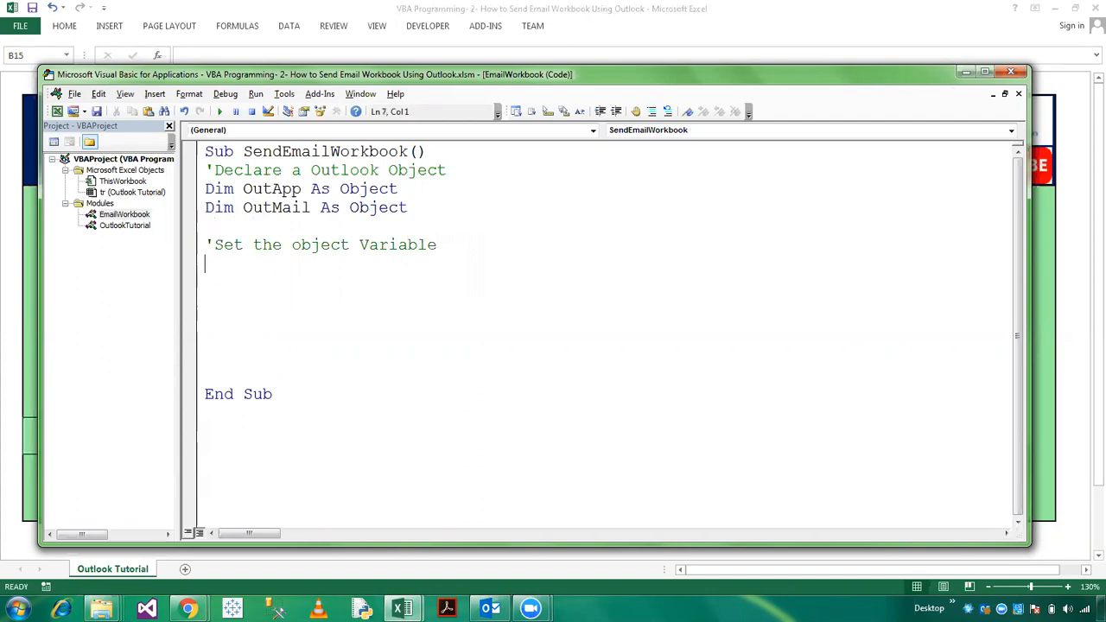
Write Set OutApp = CreateObject("Outlook.Application")
text(Set)
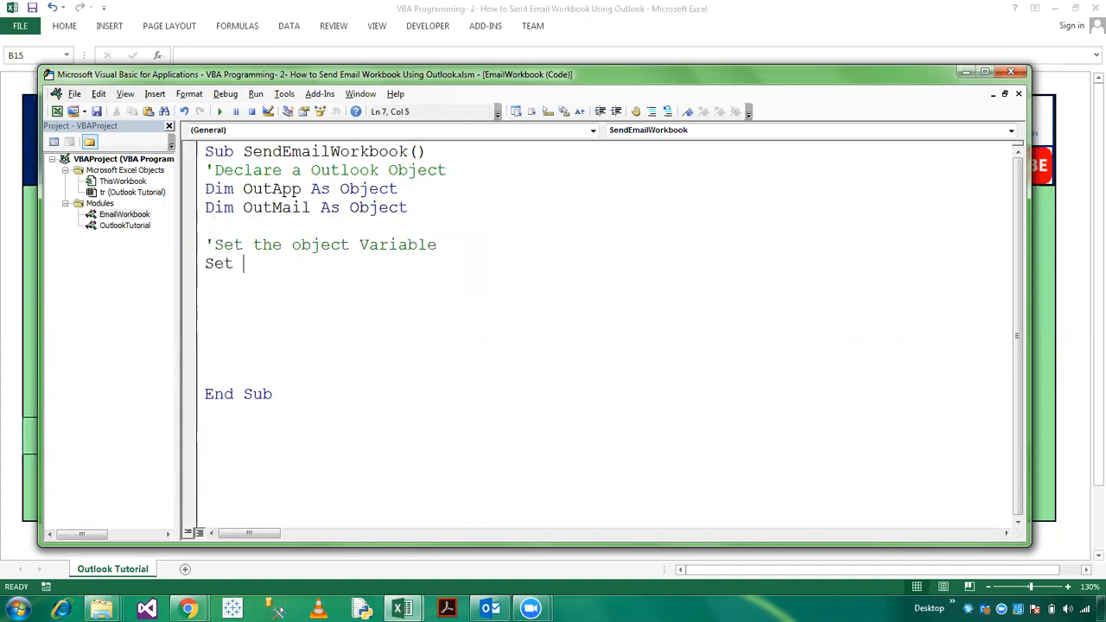
text(Oot)
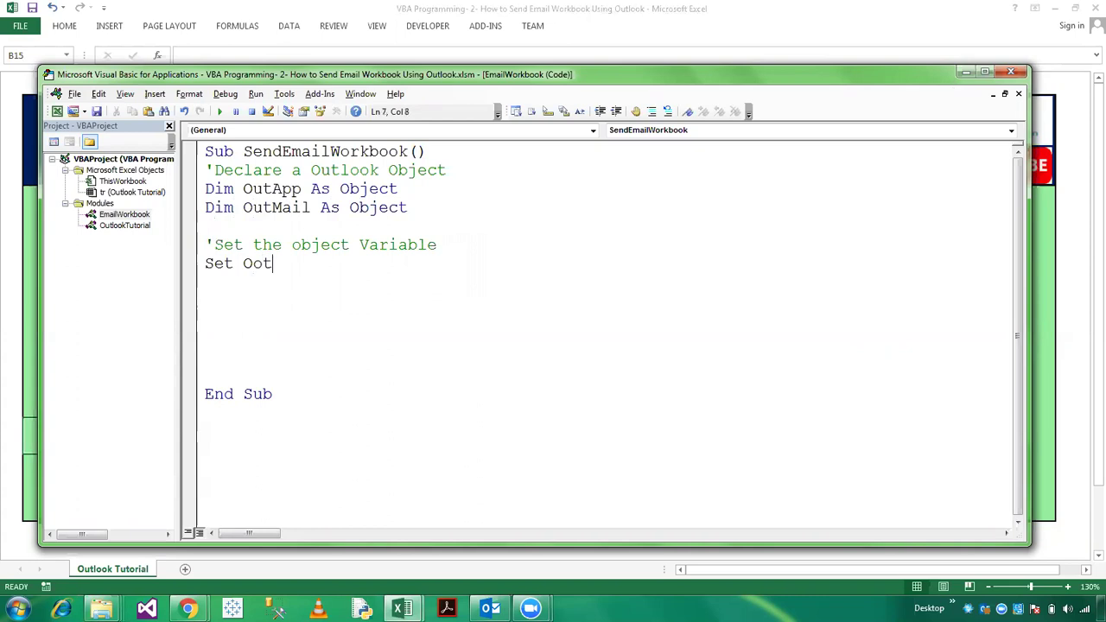
text(ut)
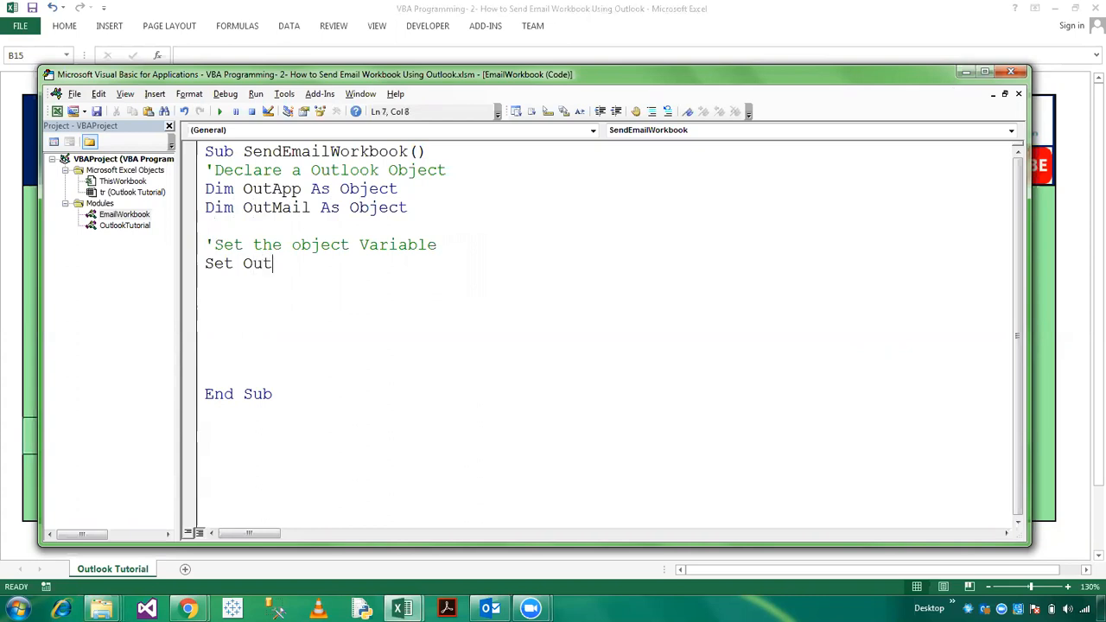
text(App)
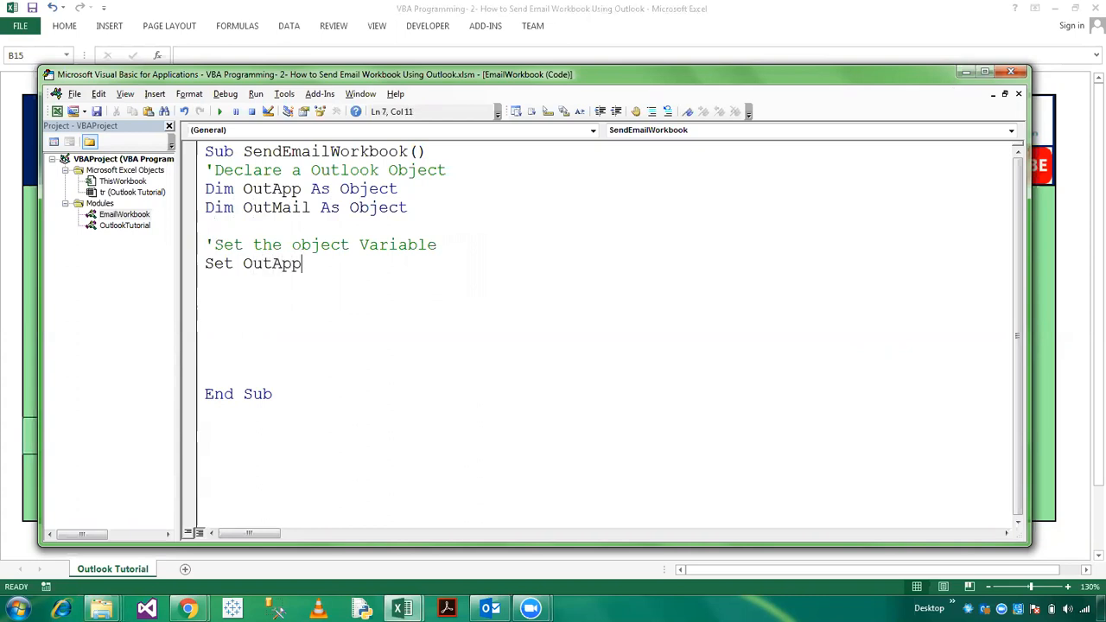
text(=)
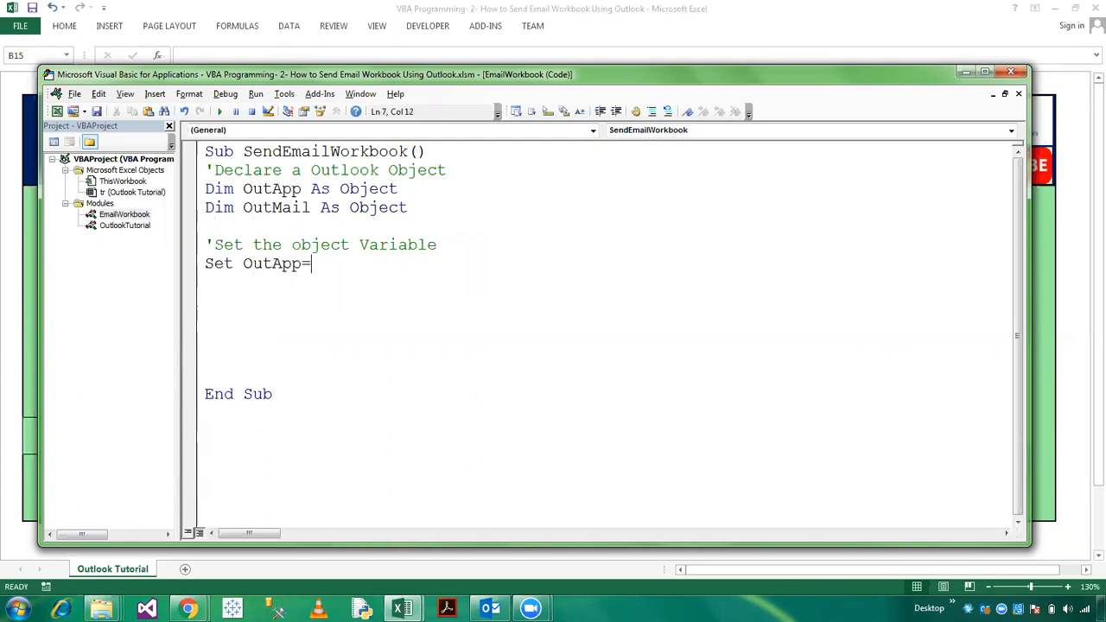
text(Create)
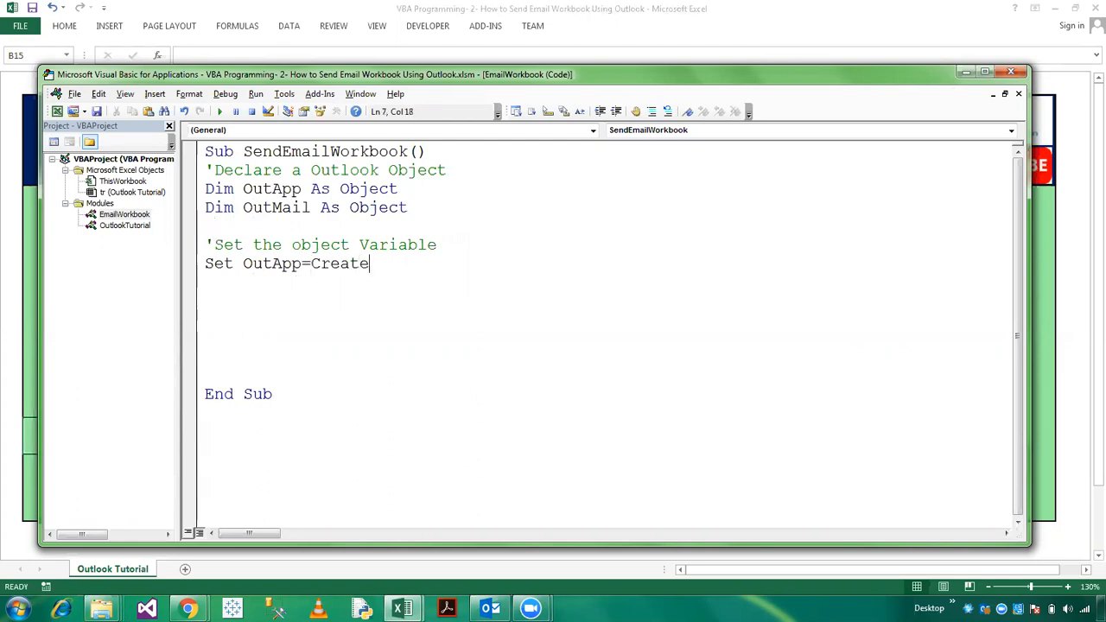
text(Object)
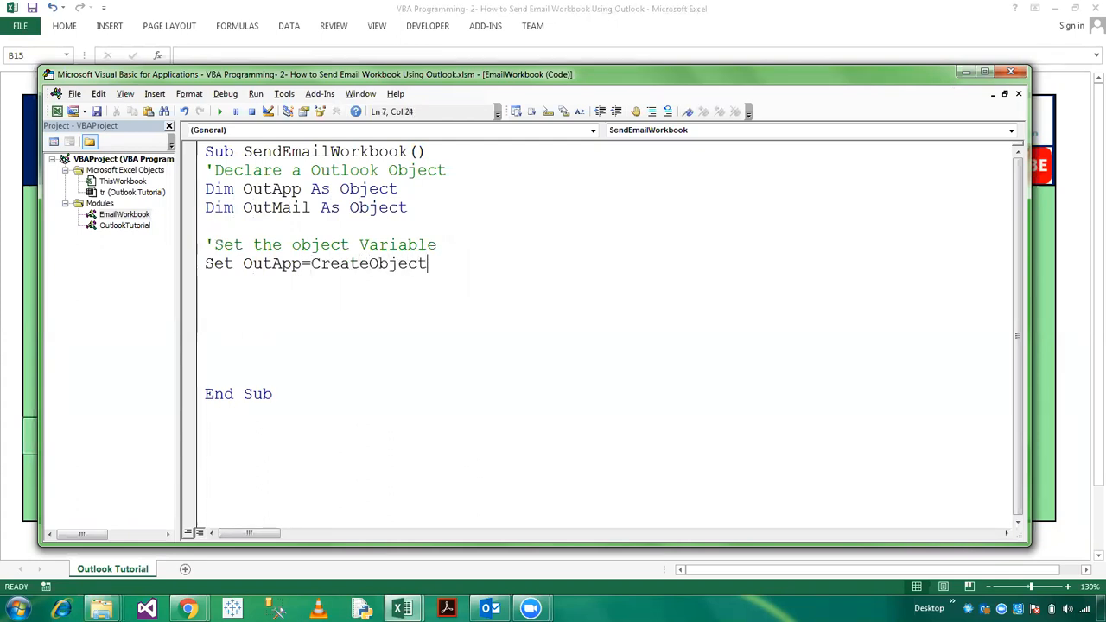
text(("Outl)
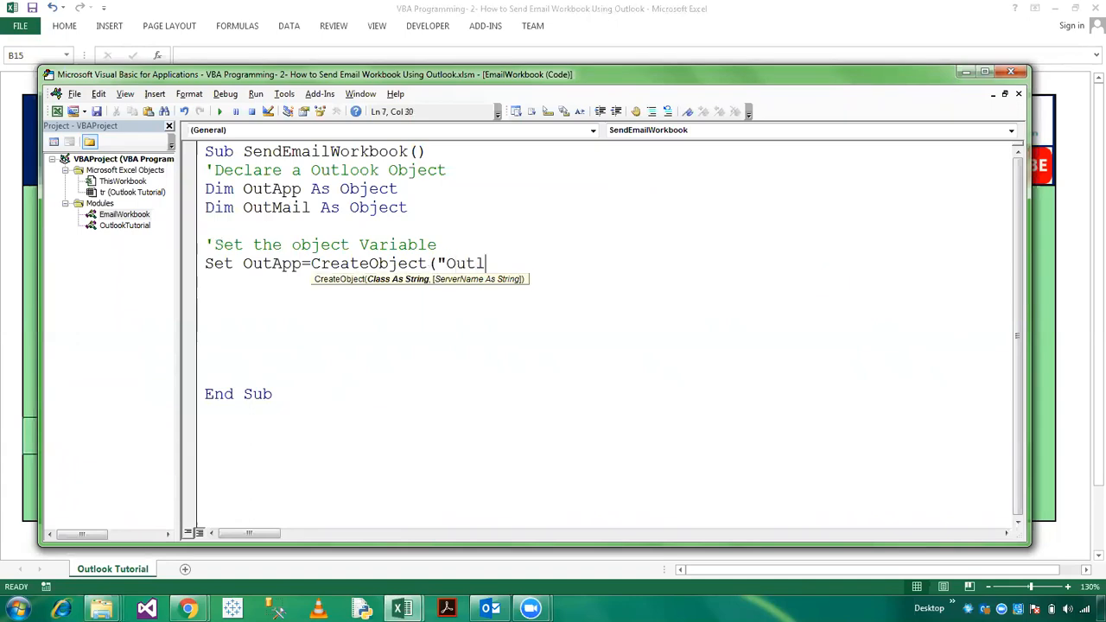
text(ook.)
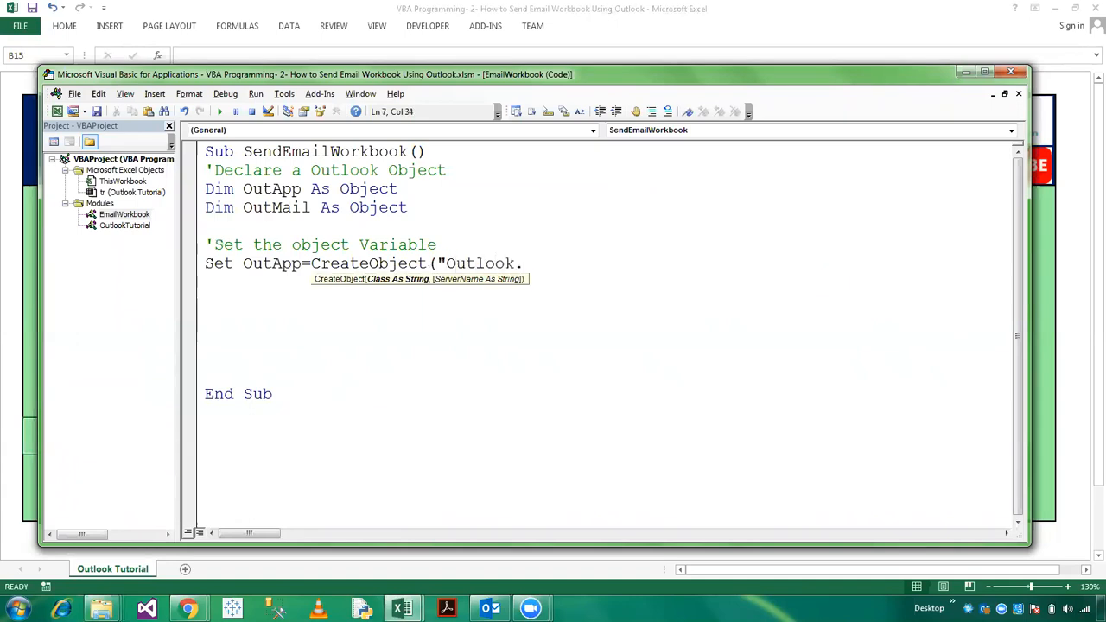
text(Application)
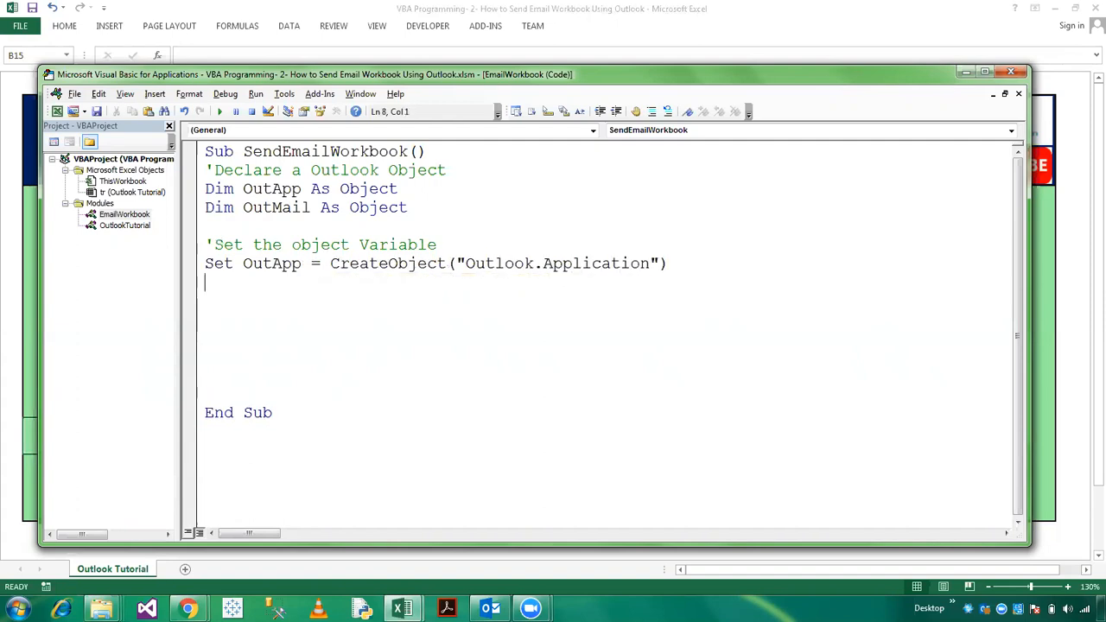
Write Set OutMail = OutApp.CreateItem(0) to create a new mail item
text(Set Outm)
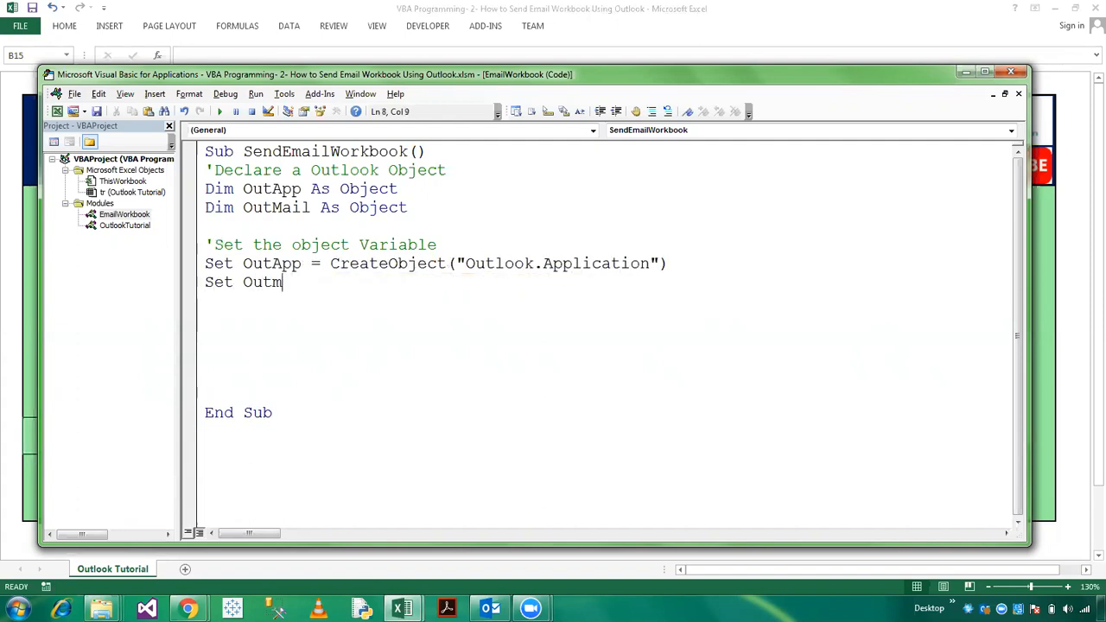
text(ail)
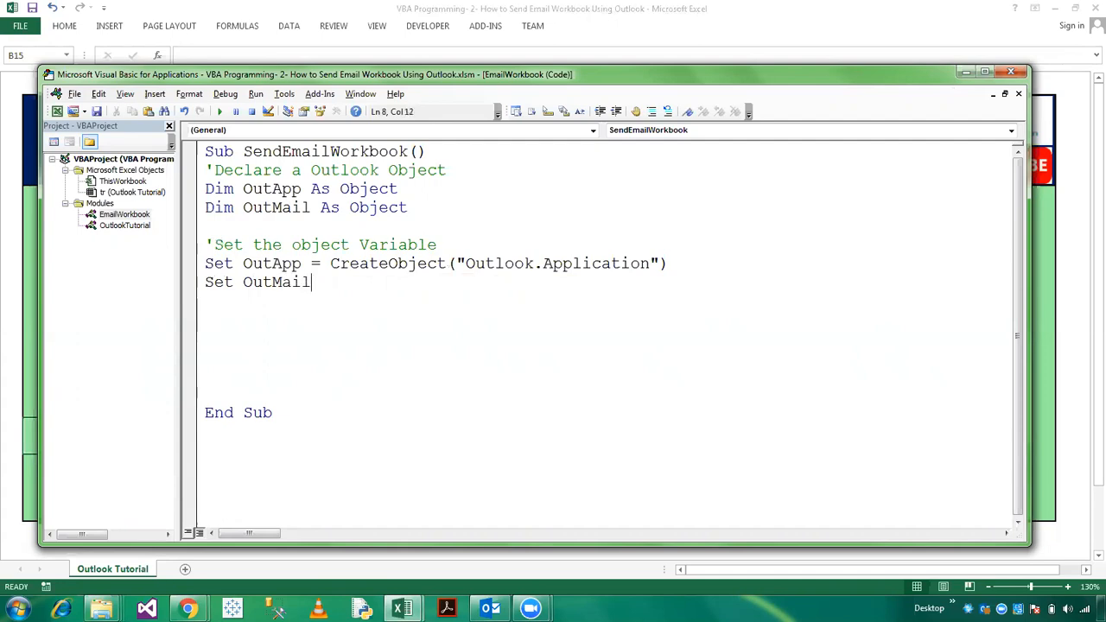
text(=)
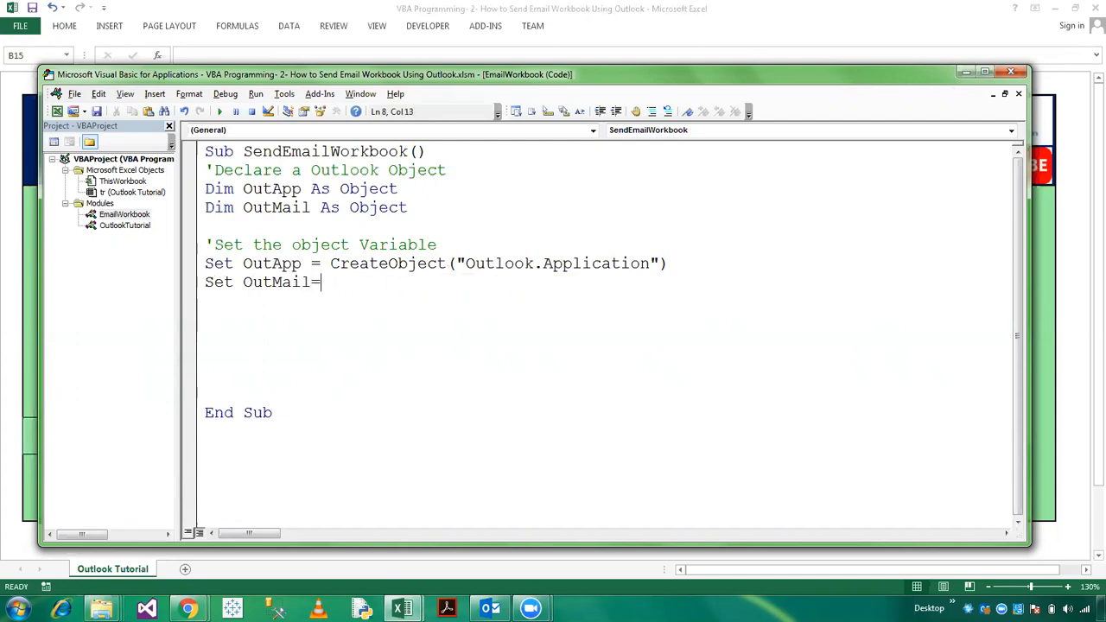
text(OutAp)
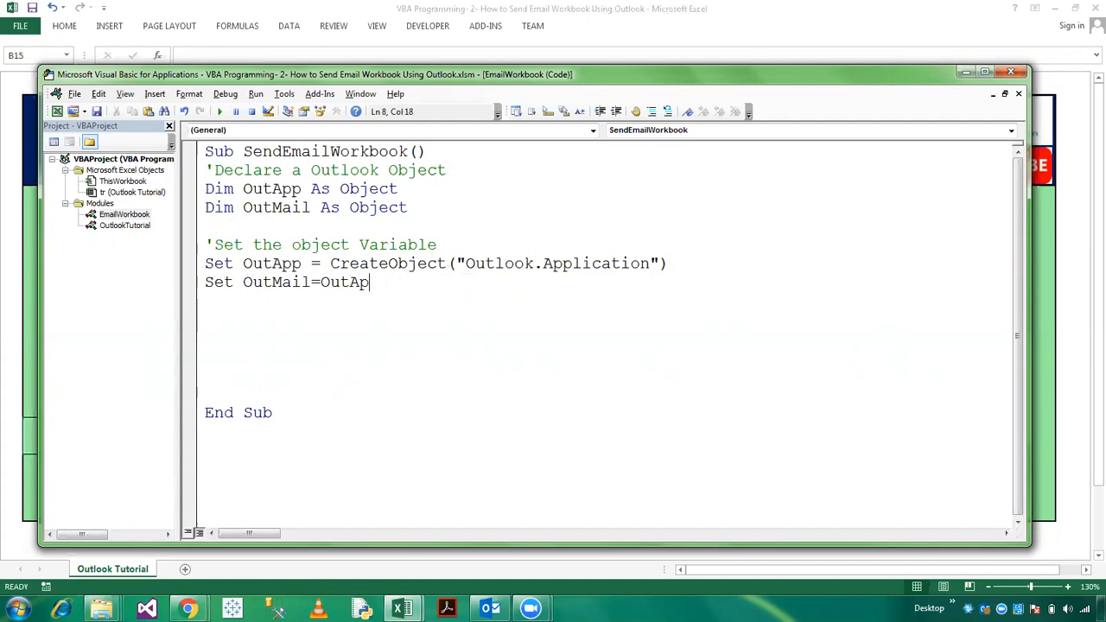
text(p.CreateIte)
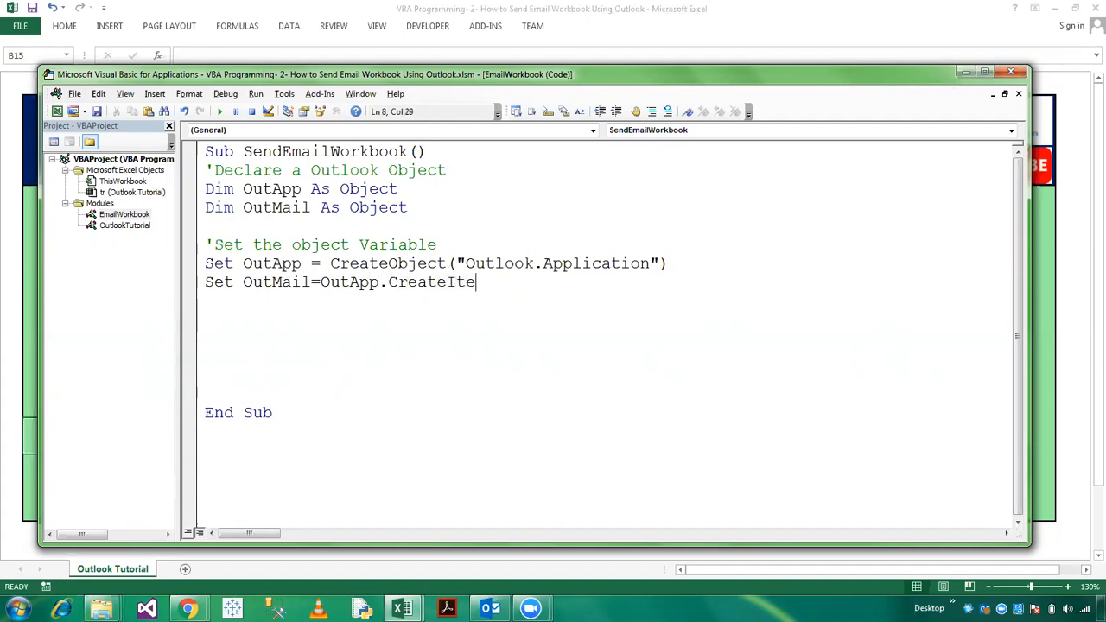
text(m()
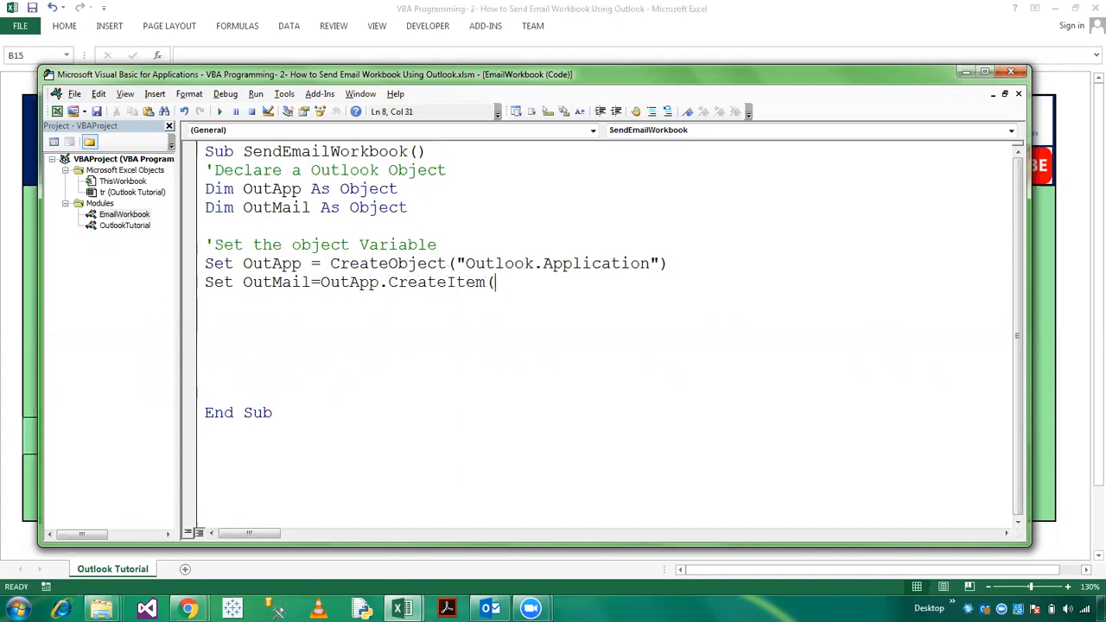
text(0)
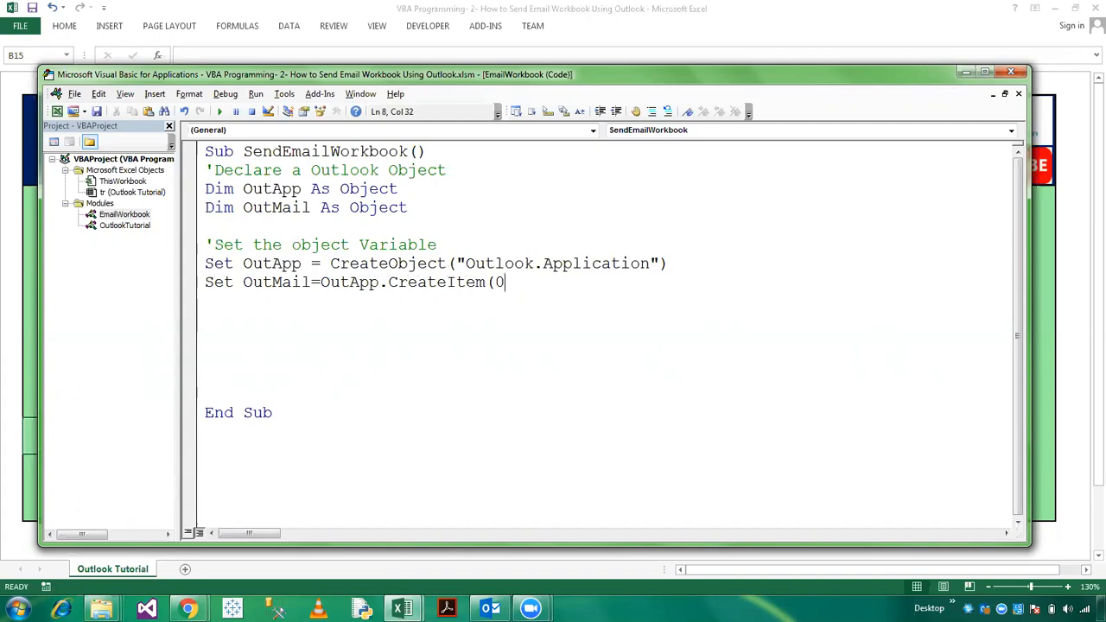
key(Enter)
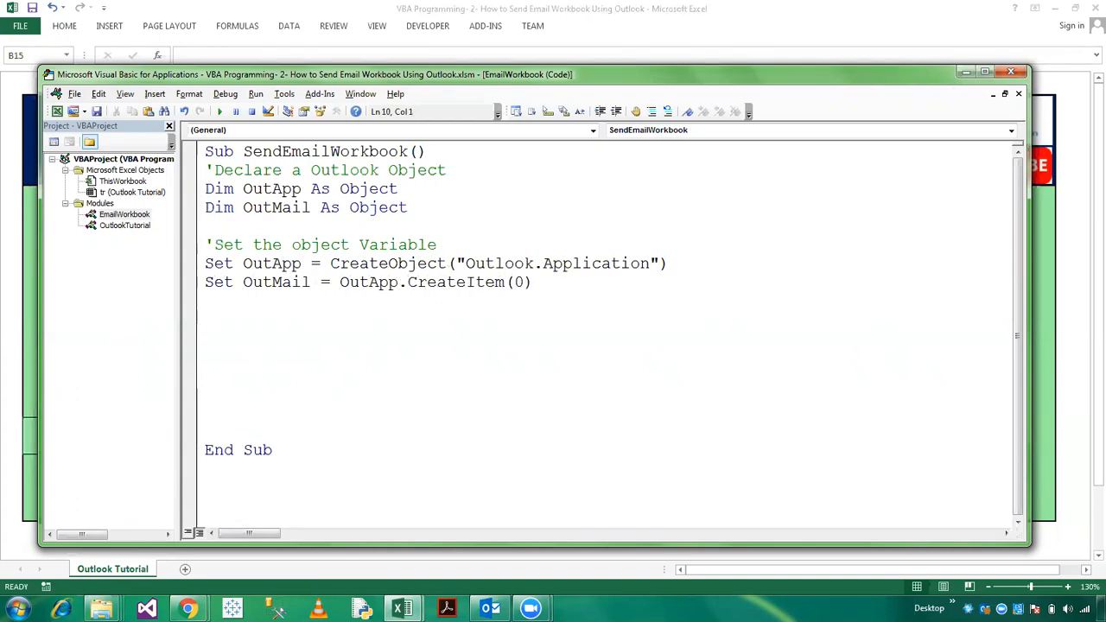
text(With)
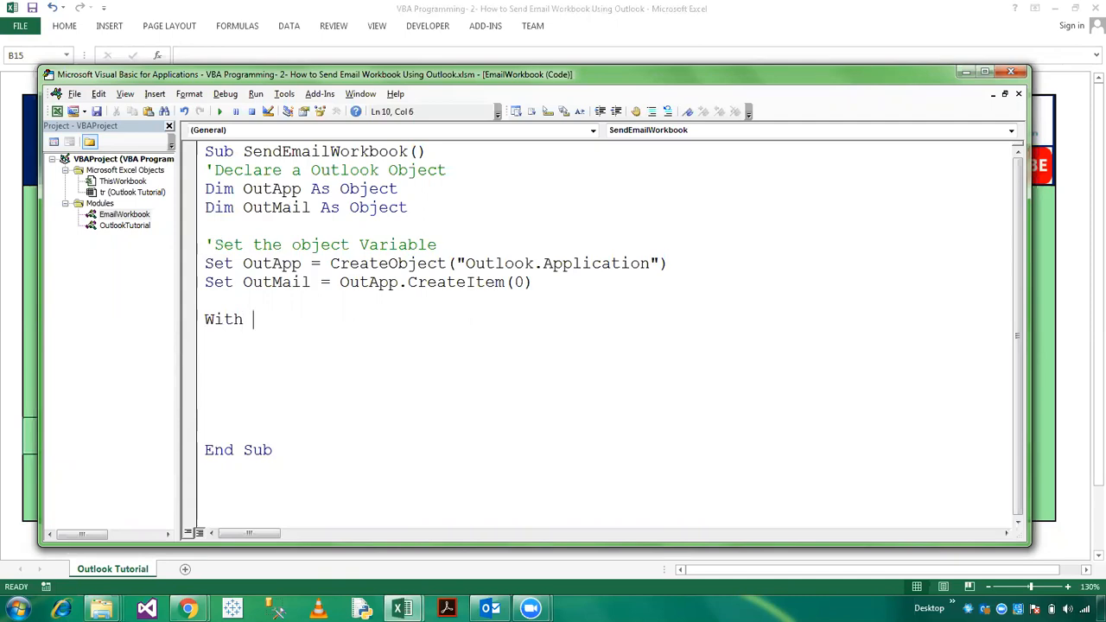
text(OutMail)
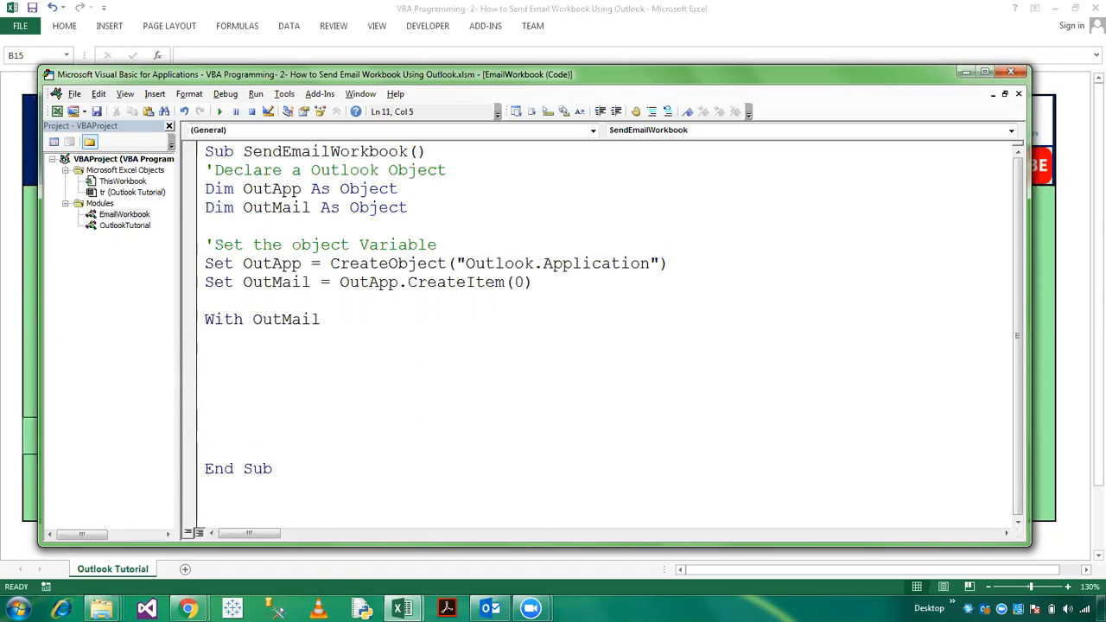
text(.To)
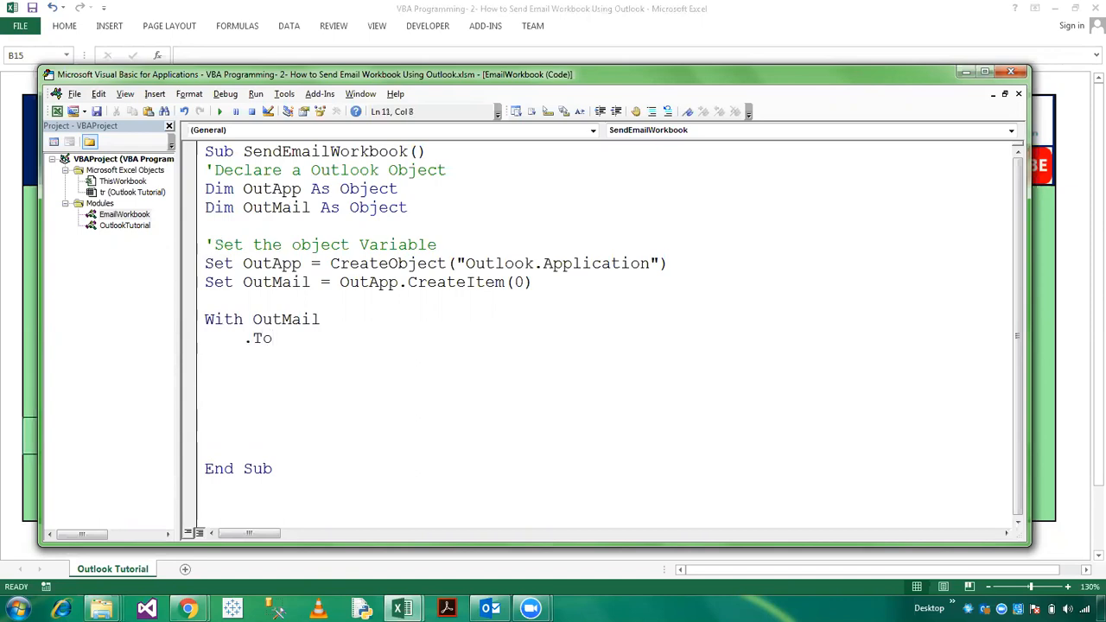
text(=)
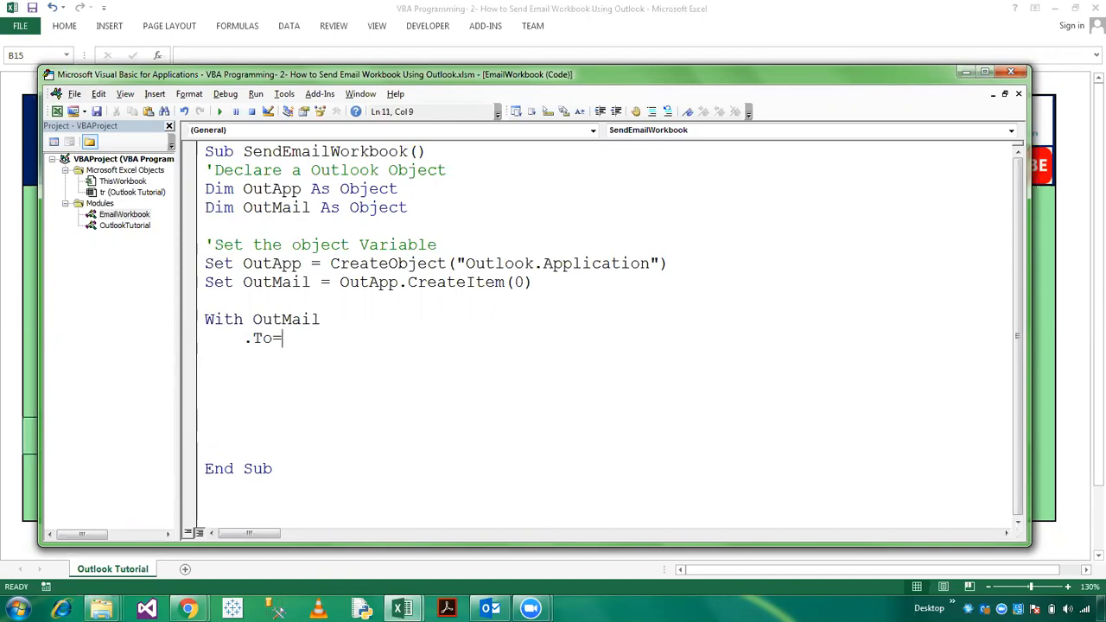
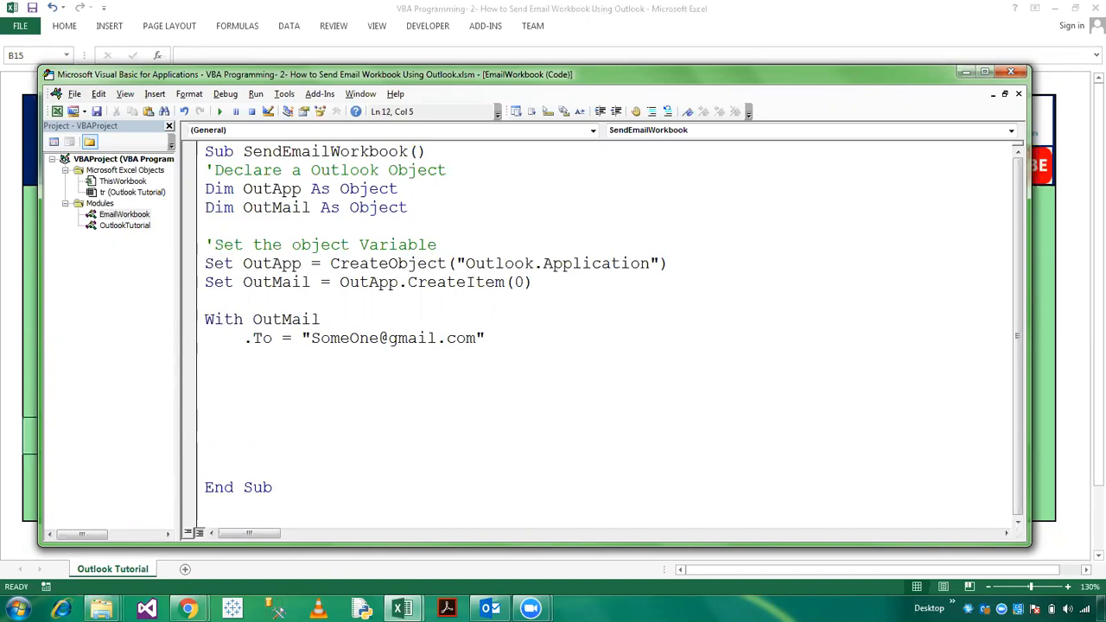
text(.)
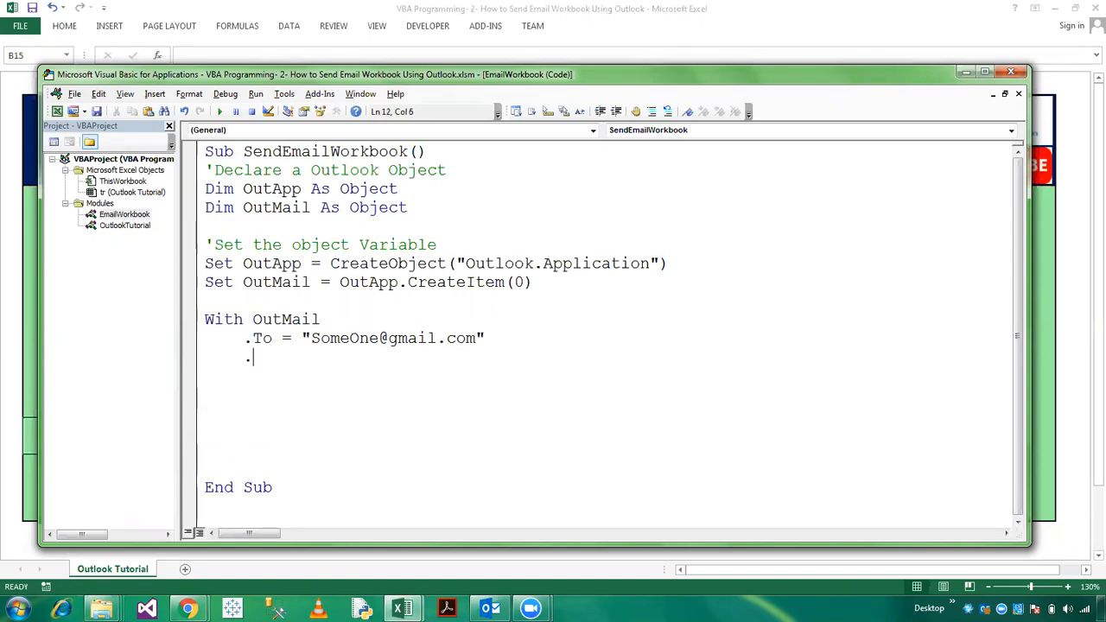
text(CC)
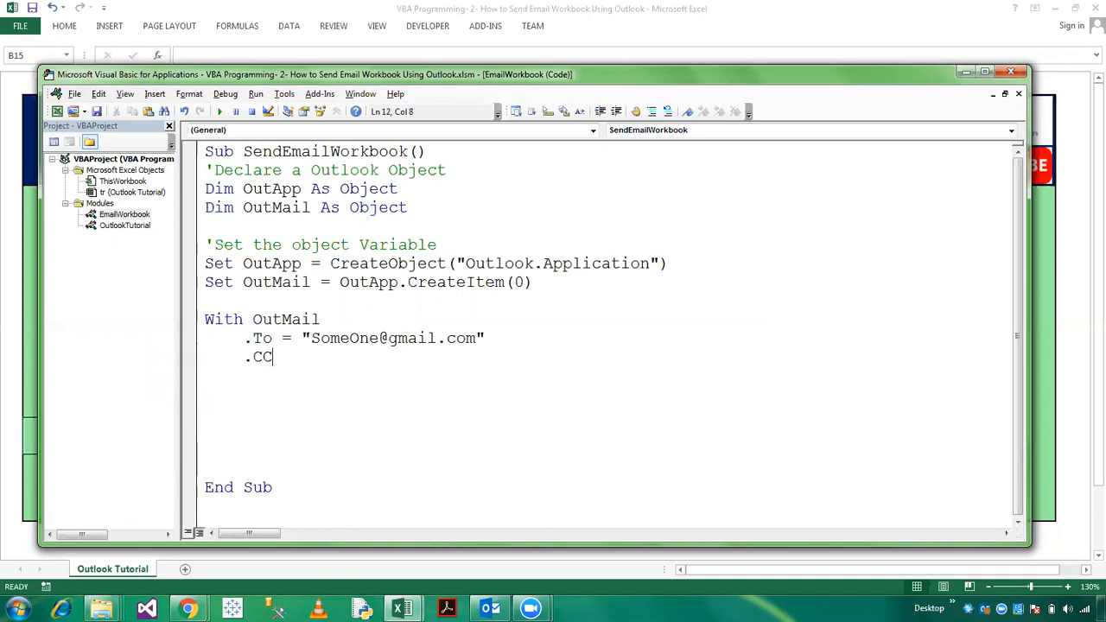
text(="")
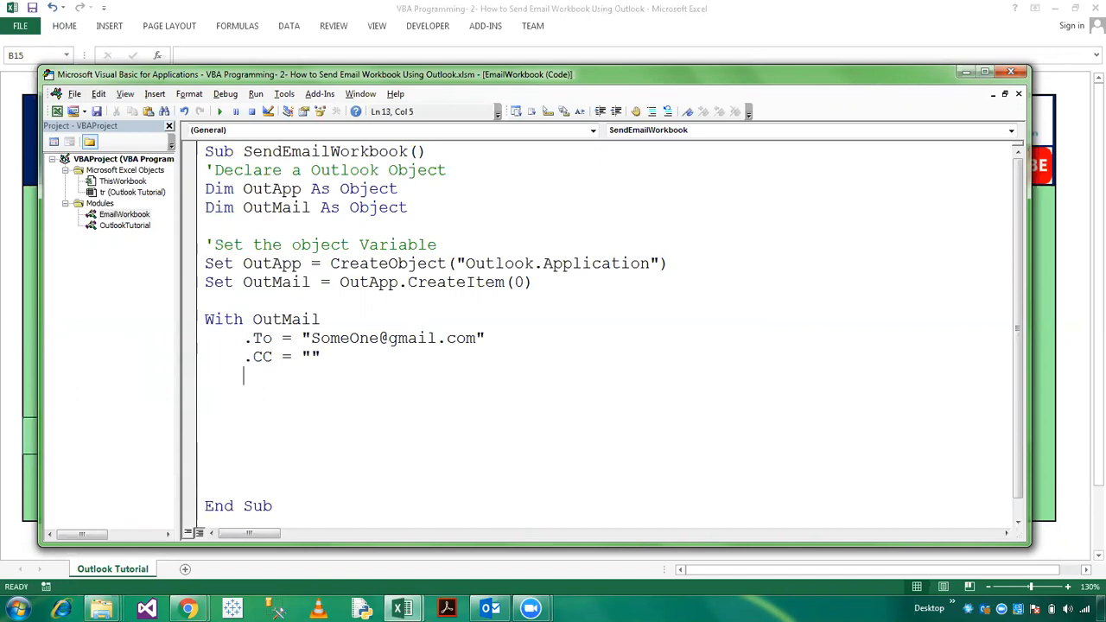
text(.BC)
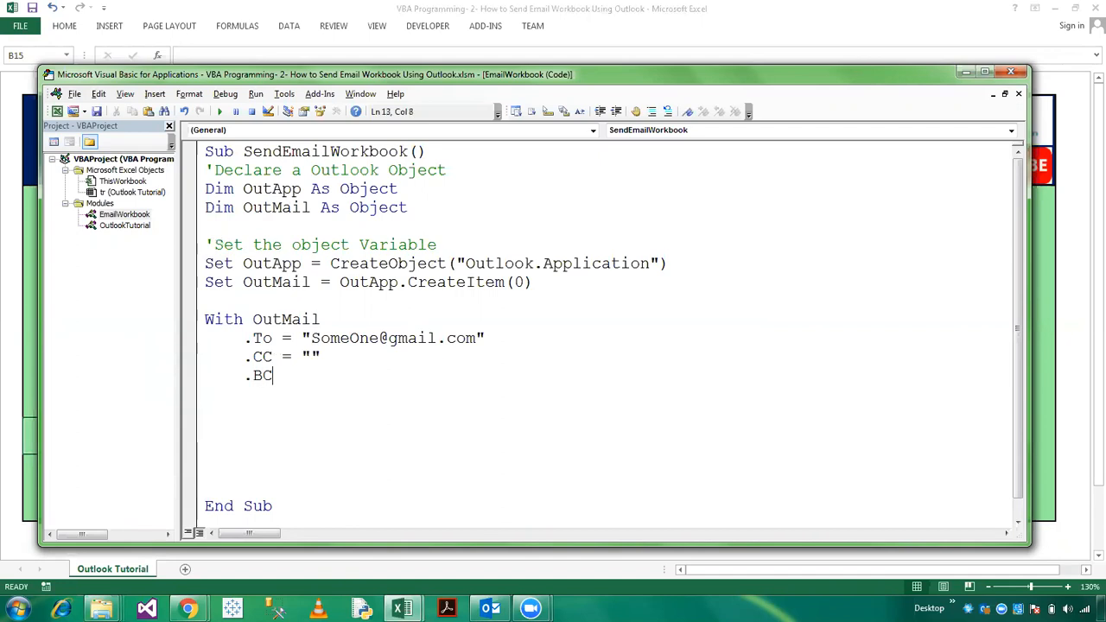
text(C=)
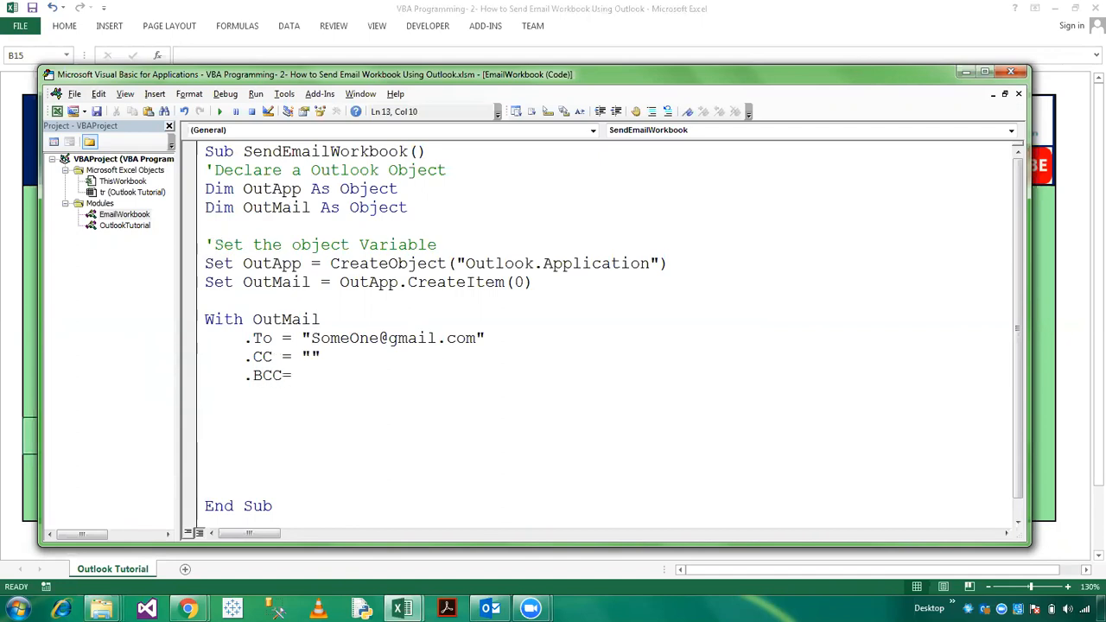
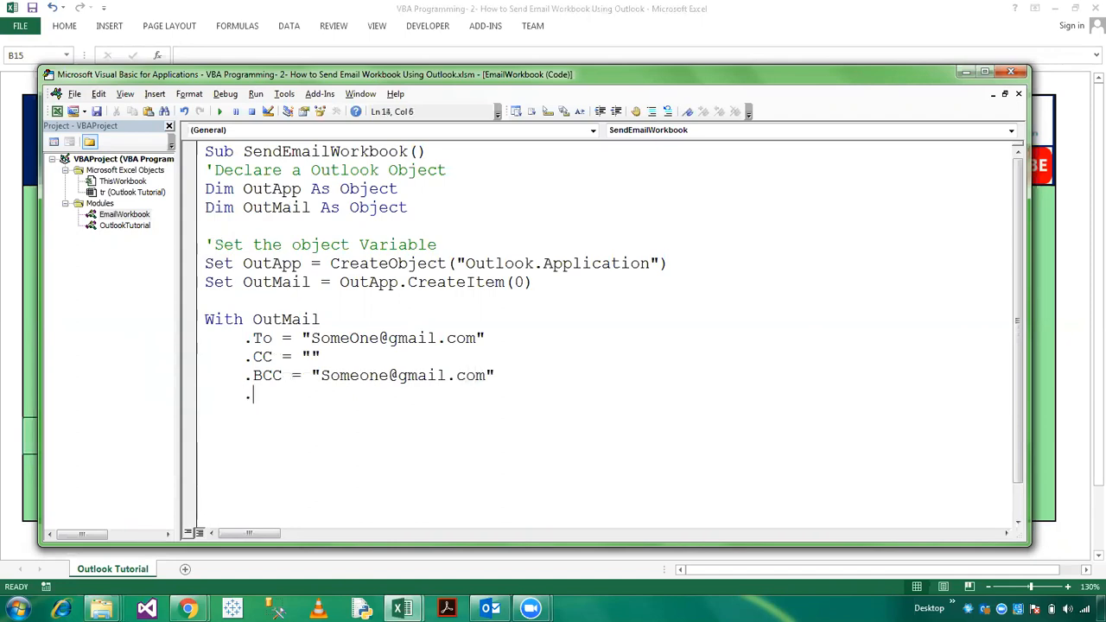
Add .Display with a comment that .Send can be mentioned there to send
text(Displ)
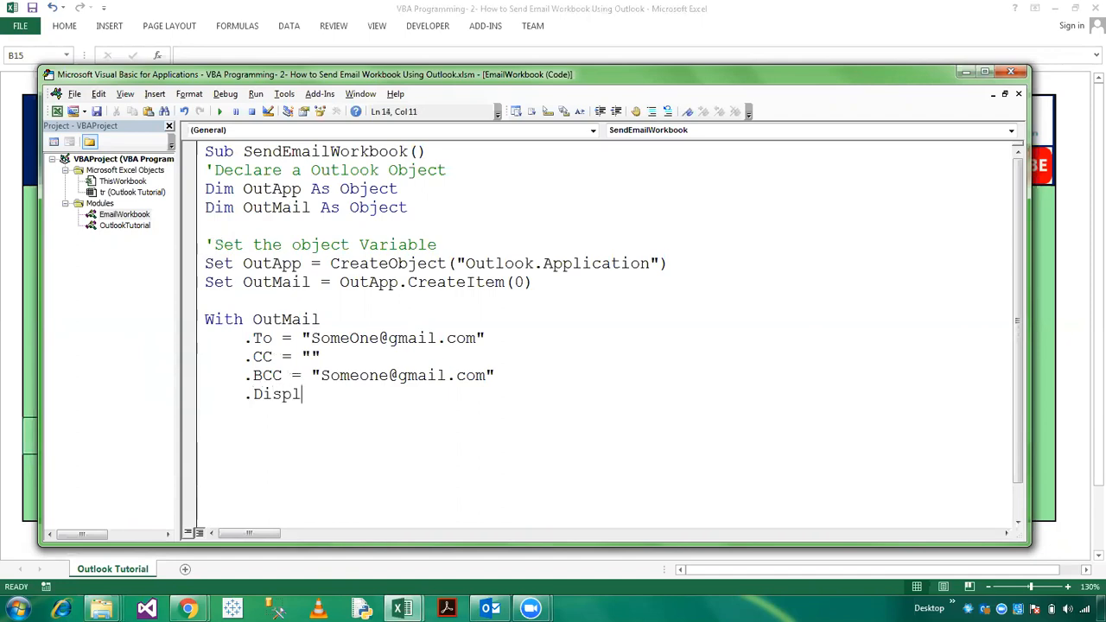
key(Backspace)
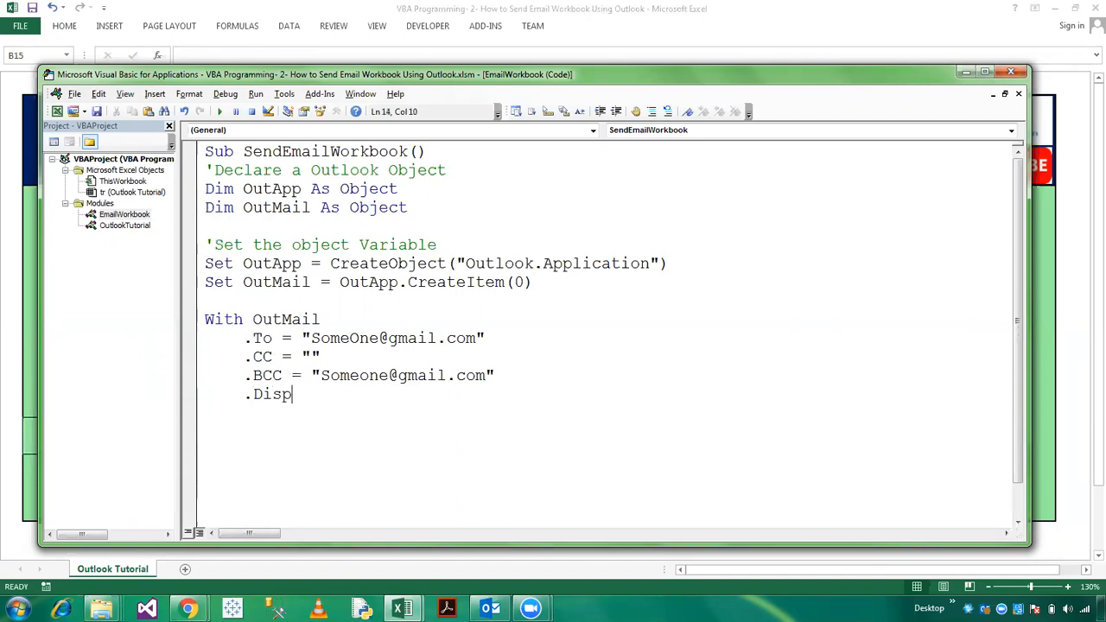
text(lay)
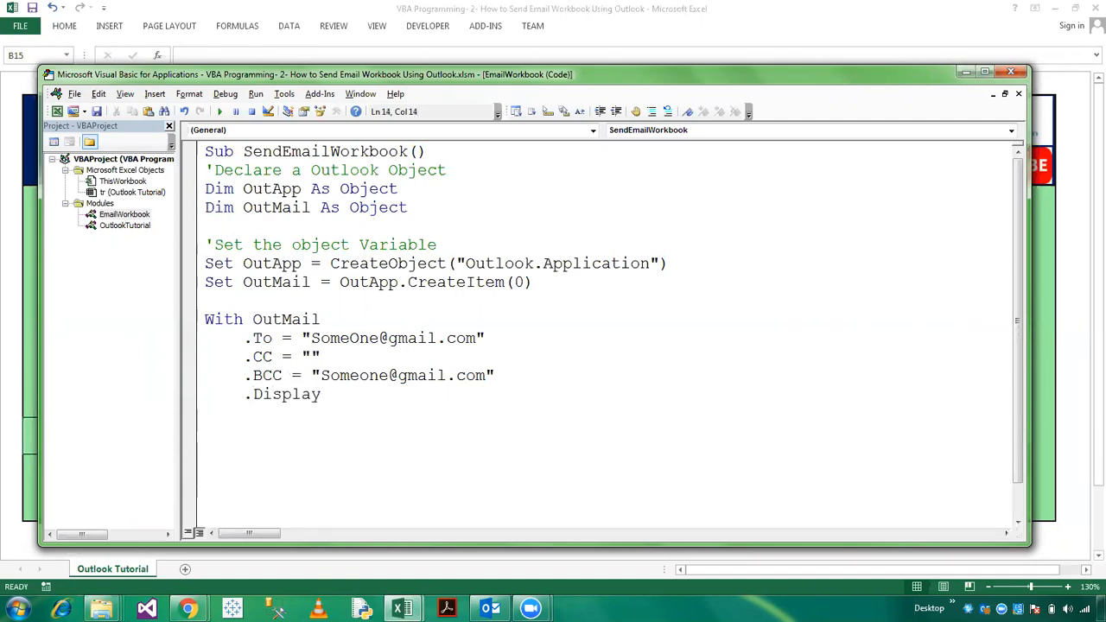
text('if you wnat)
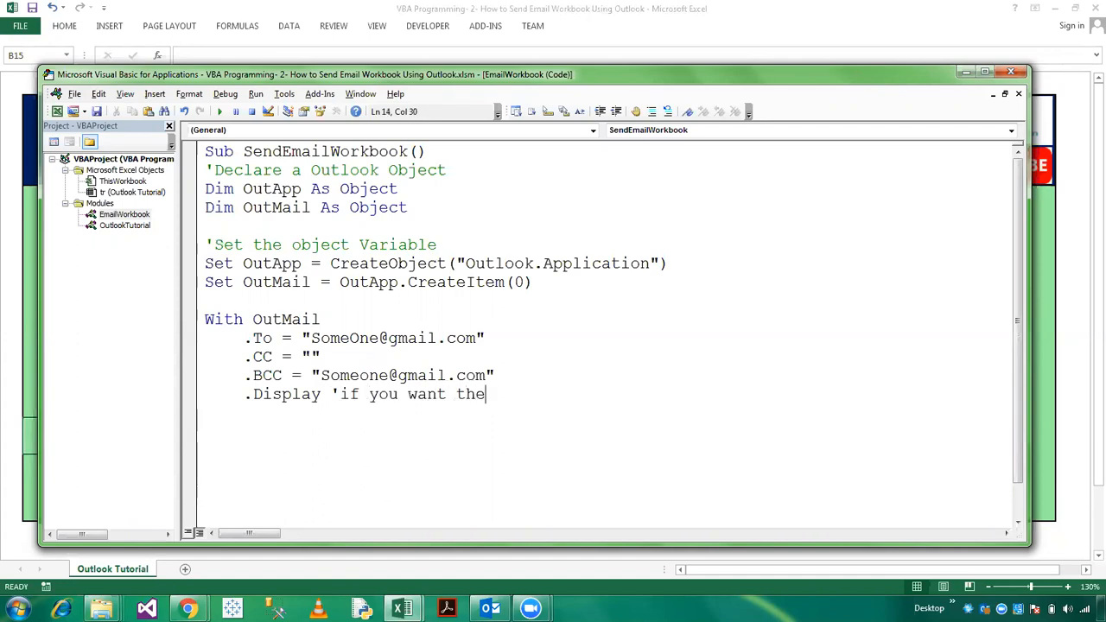
text(send then you)
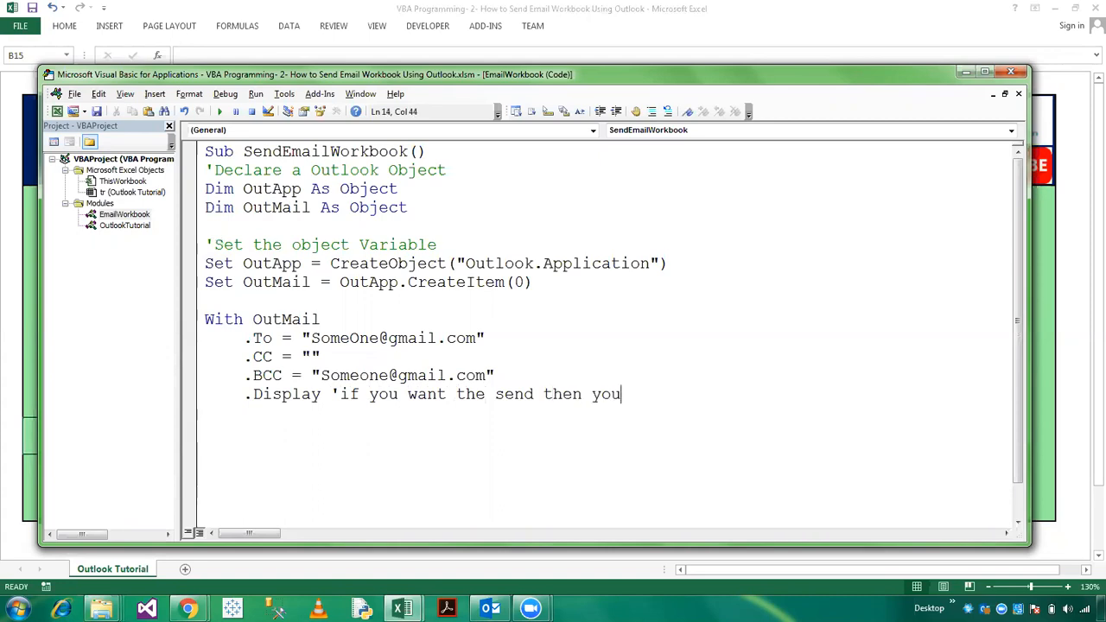
text(can mention)
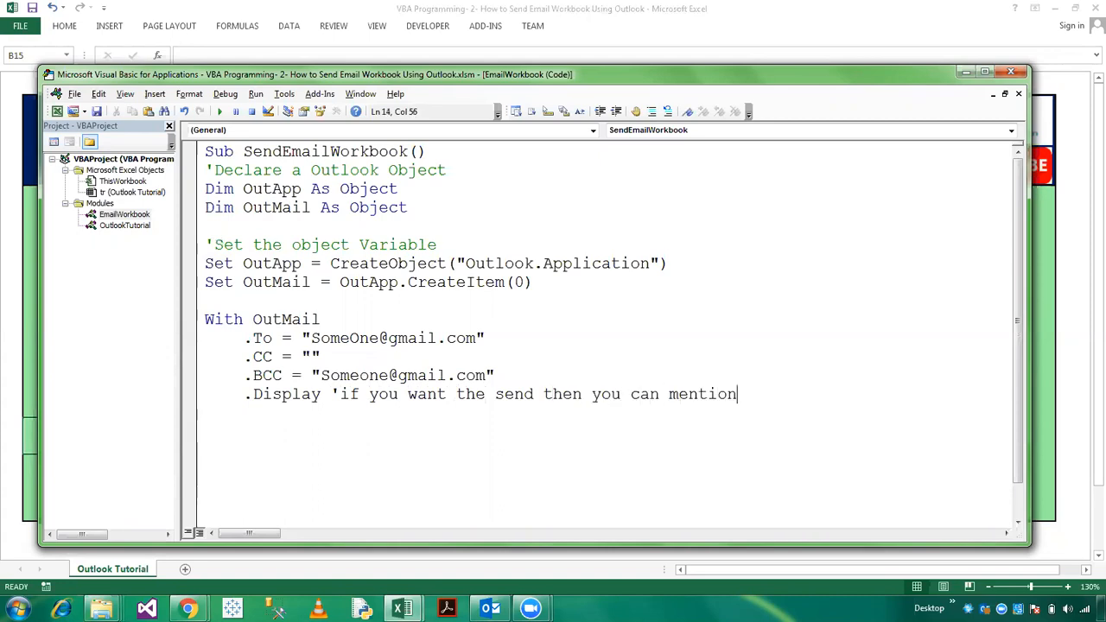
text(here only)
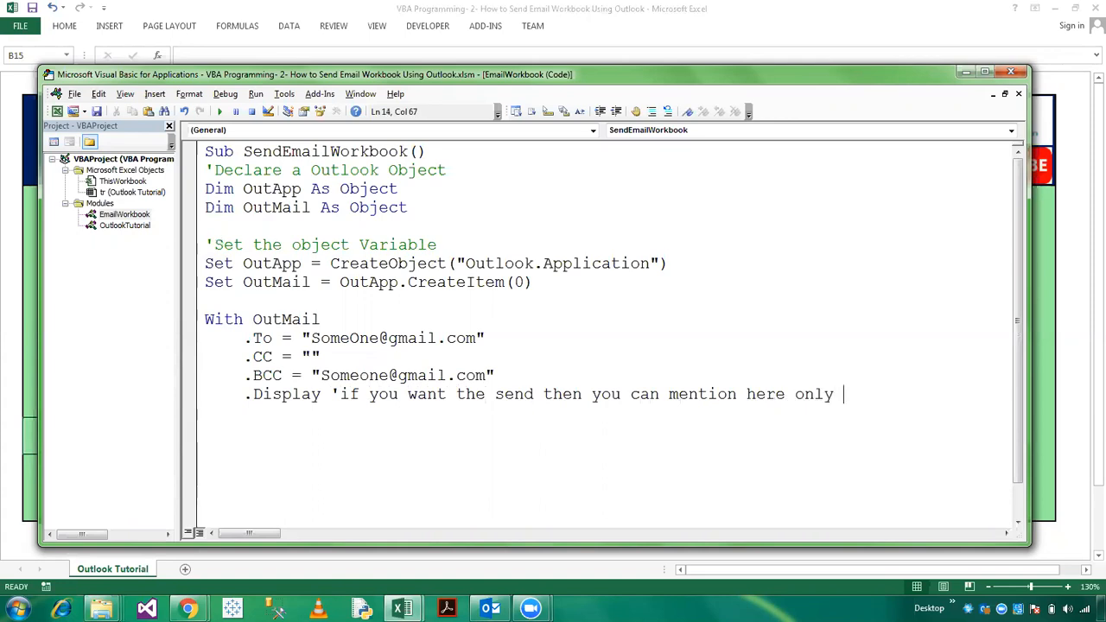
text(.Send)
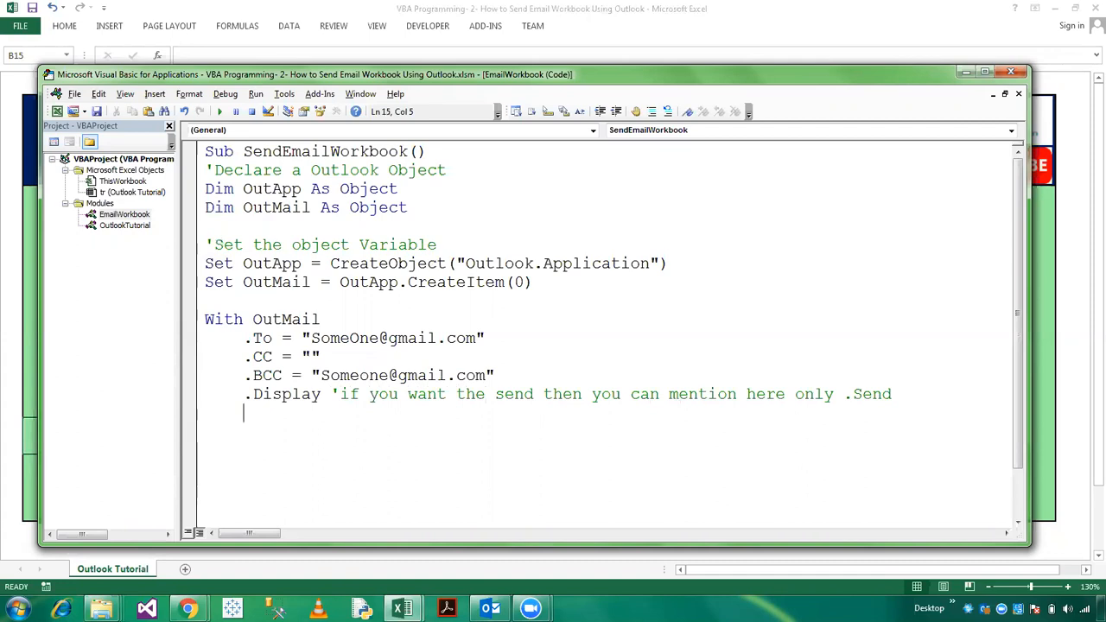
Close with End With and write Set OuApp = Nothing
text(E)
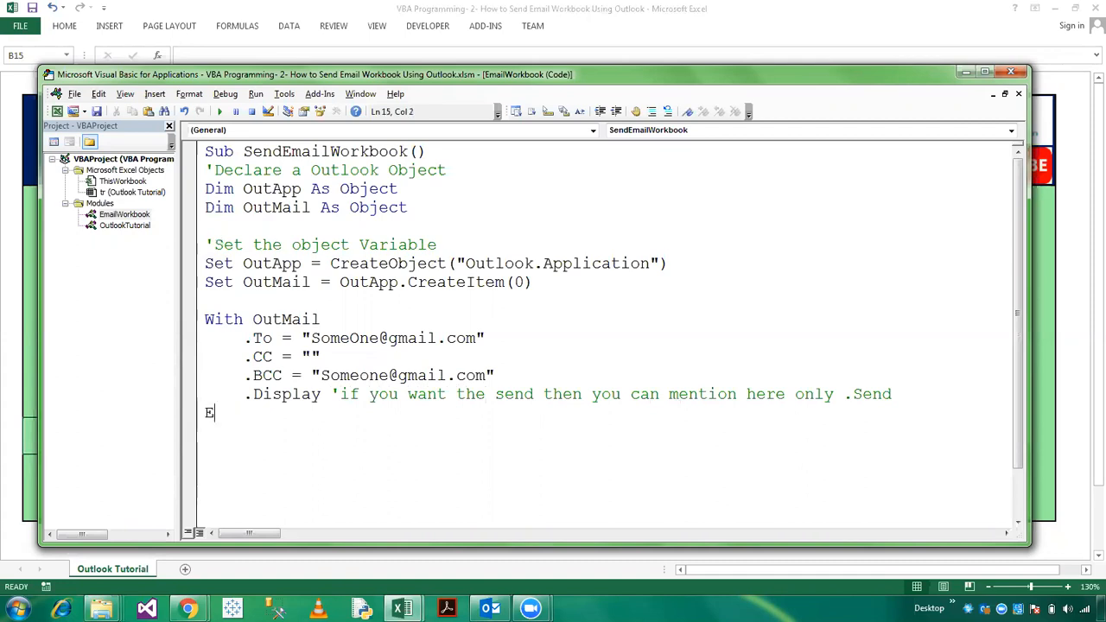
text(nd With)
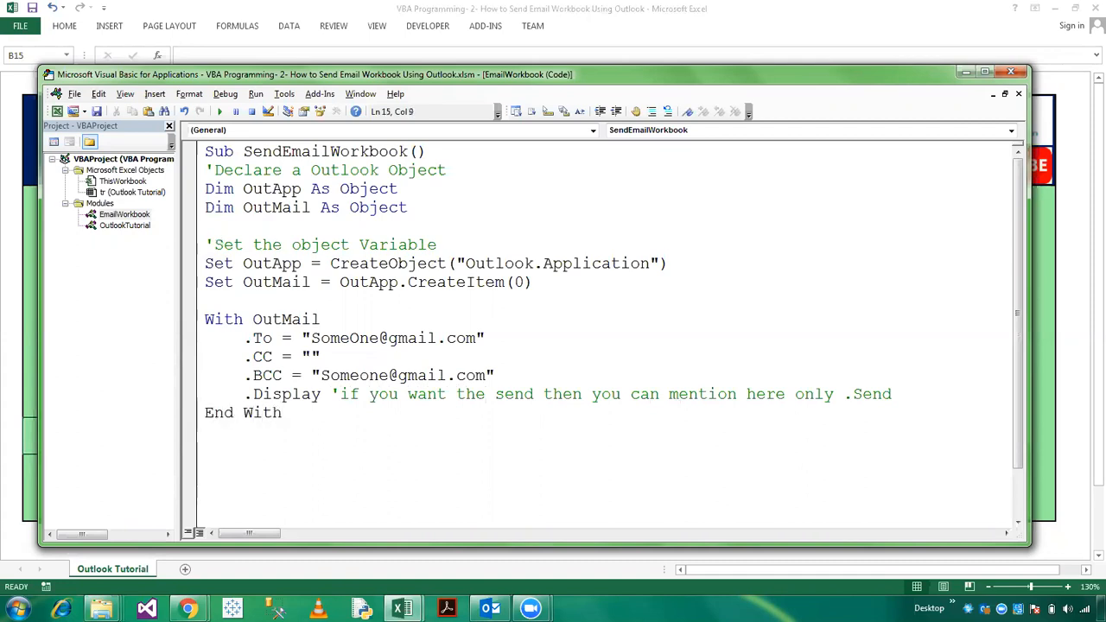
text(S)
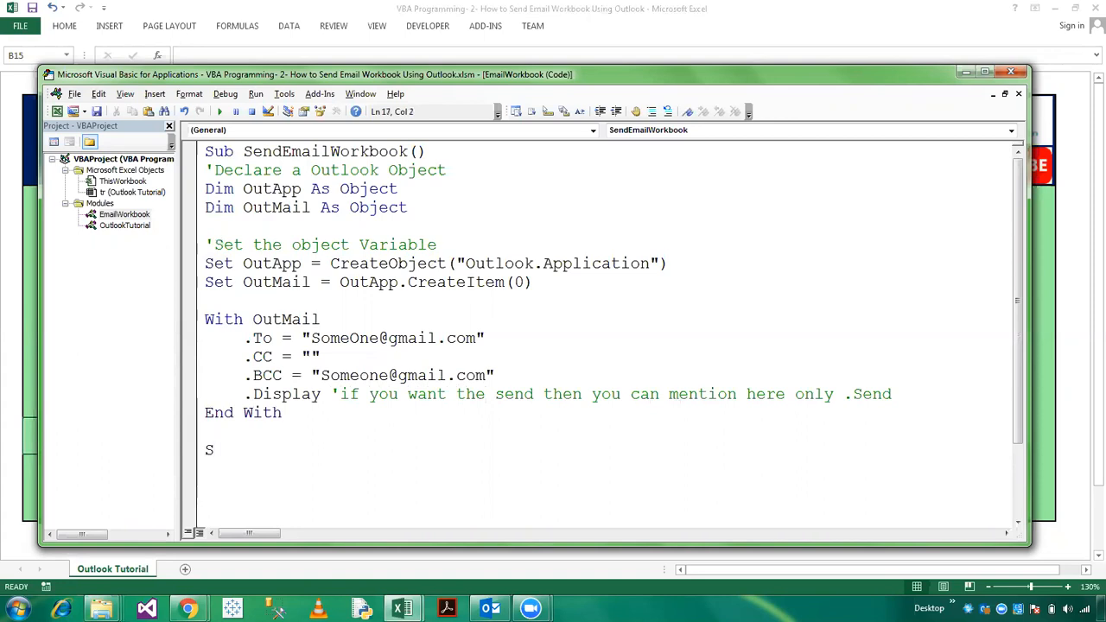
text(et)
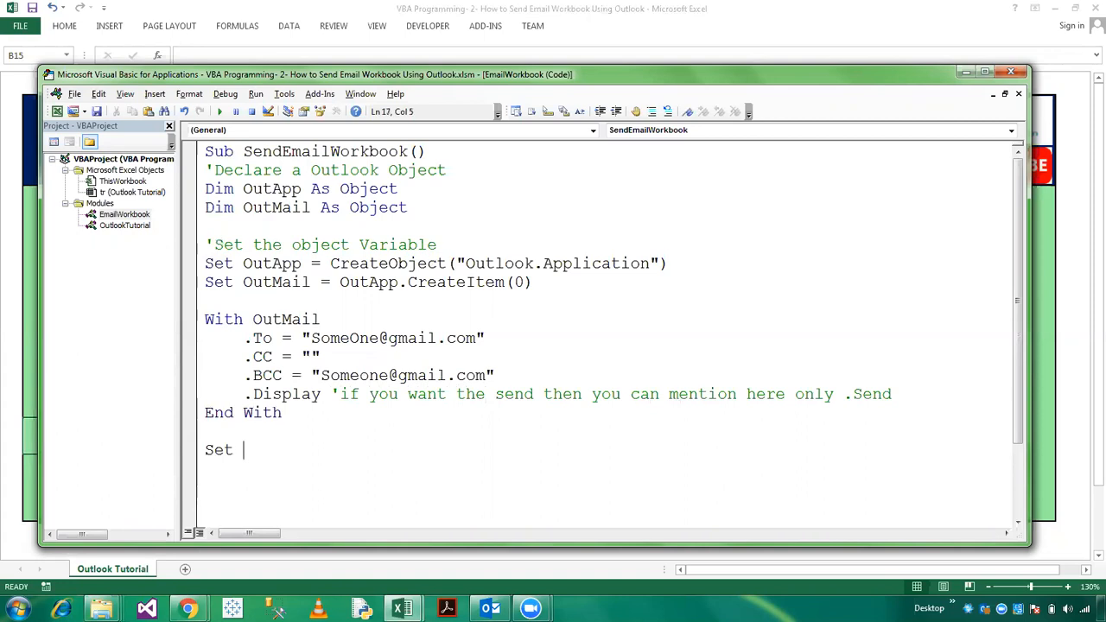
text(Ou)
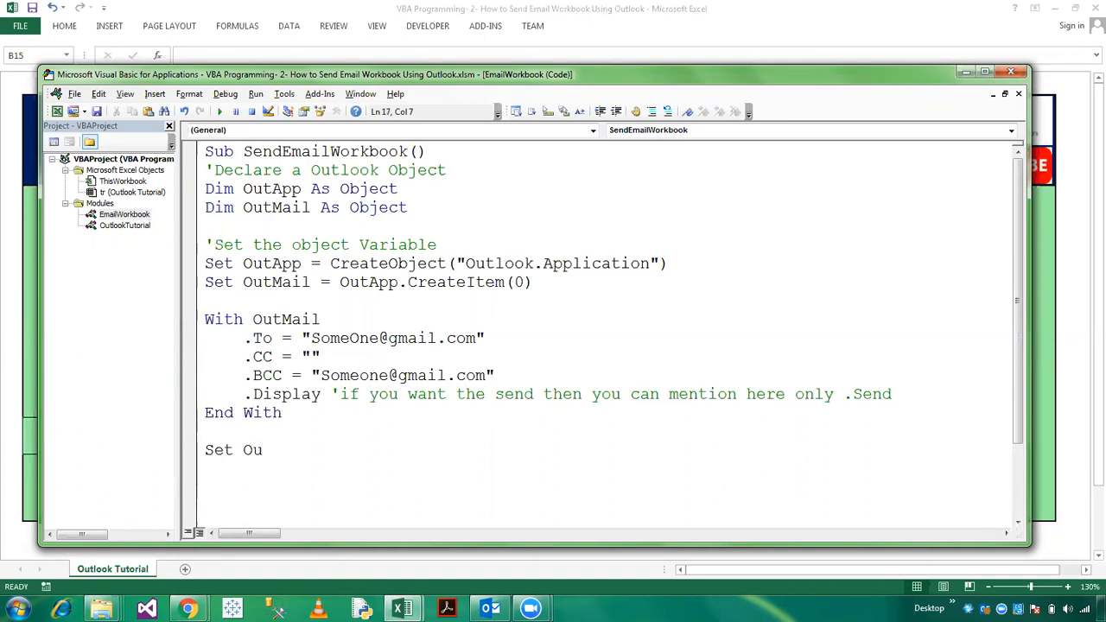
text(App)
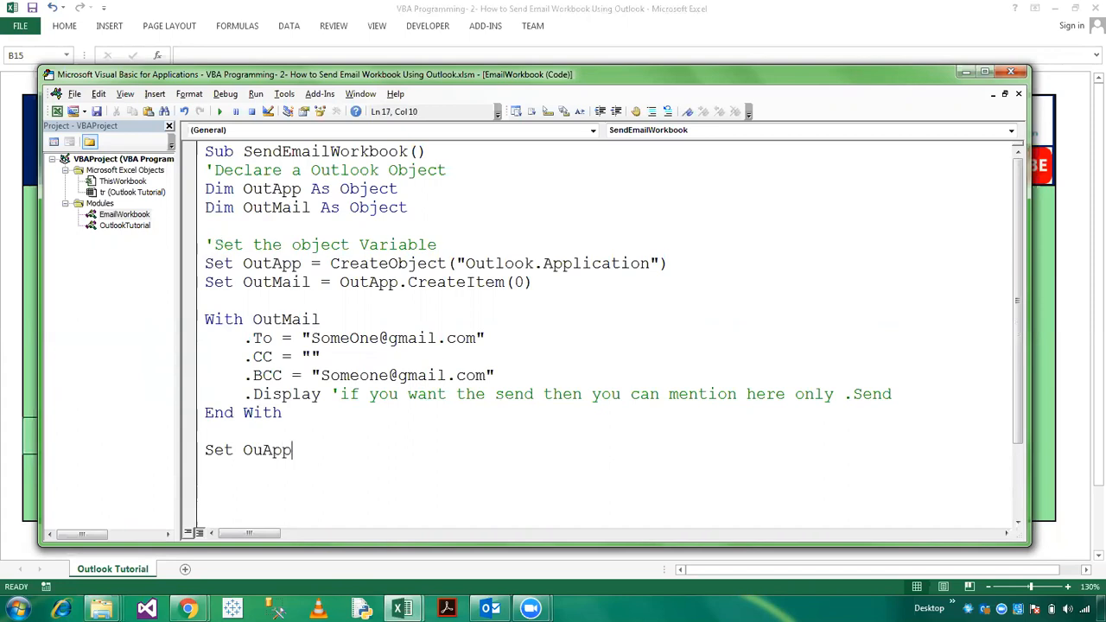
text(=Nothing)
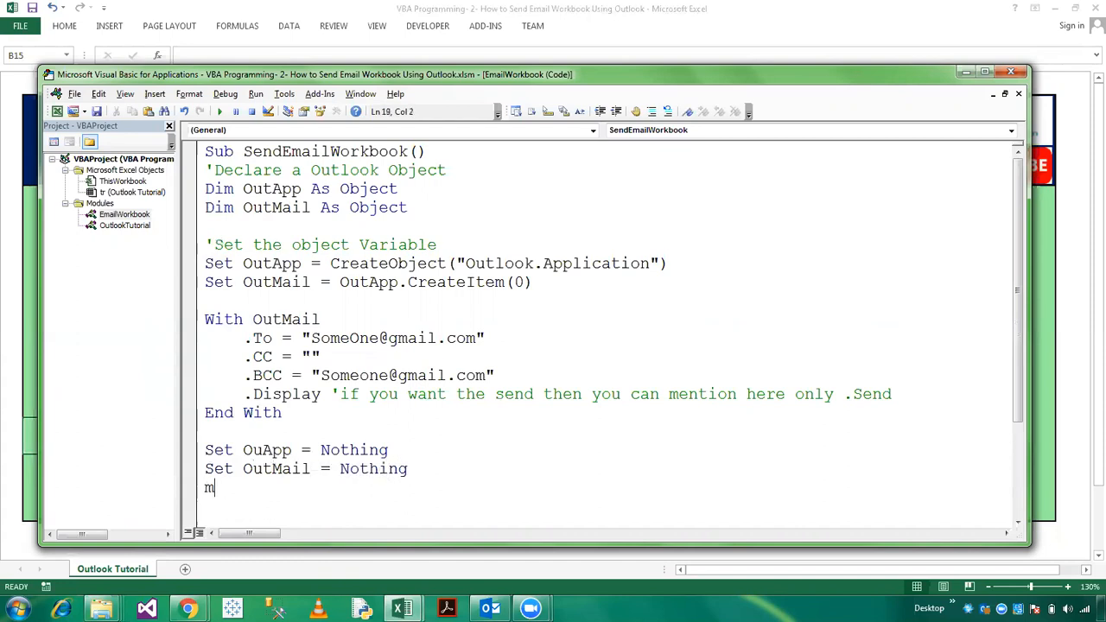
End the macro with msgbox "Workbook Send"
text(sgbox)
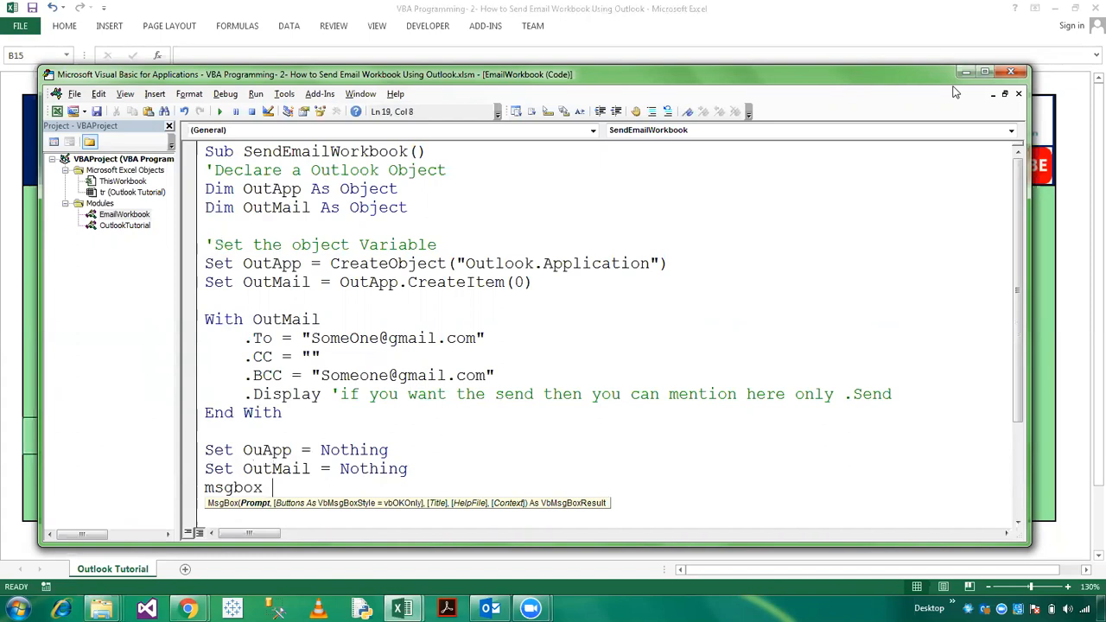
text(")
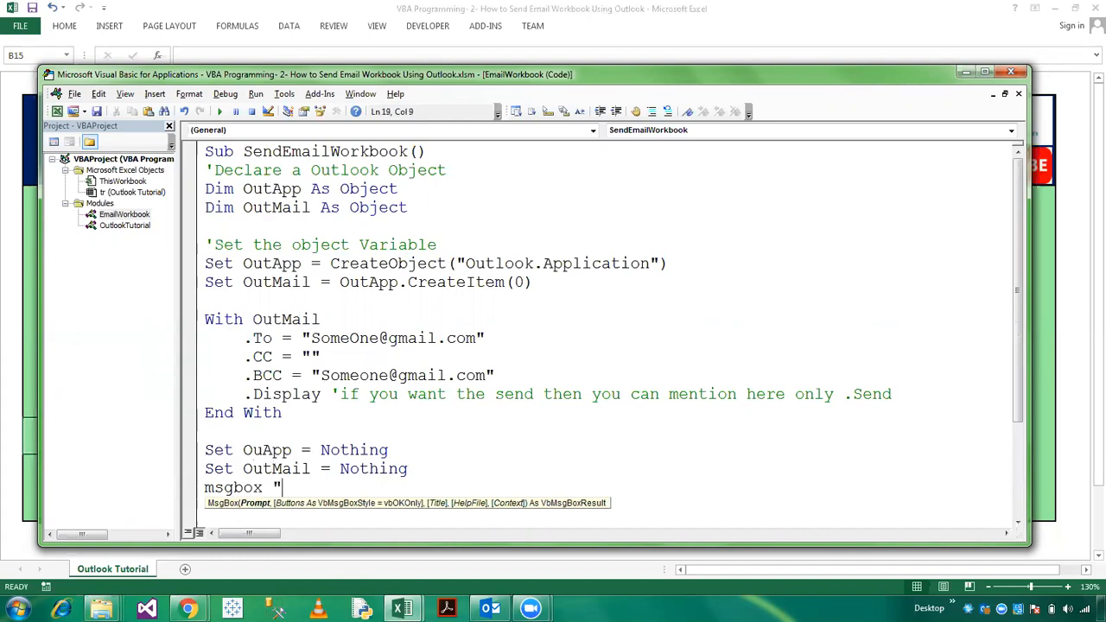
text(Workbook)
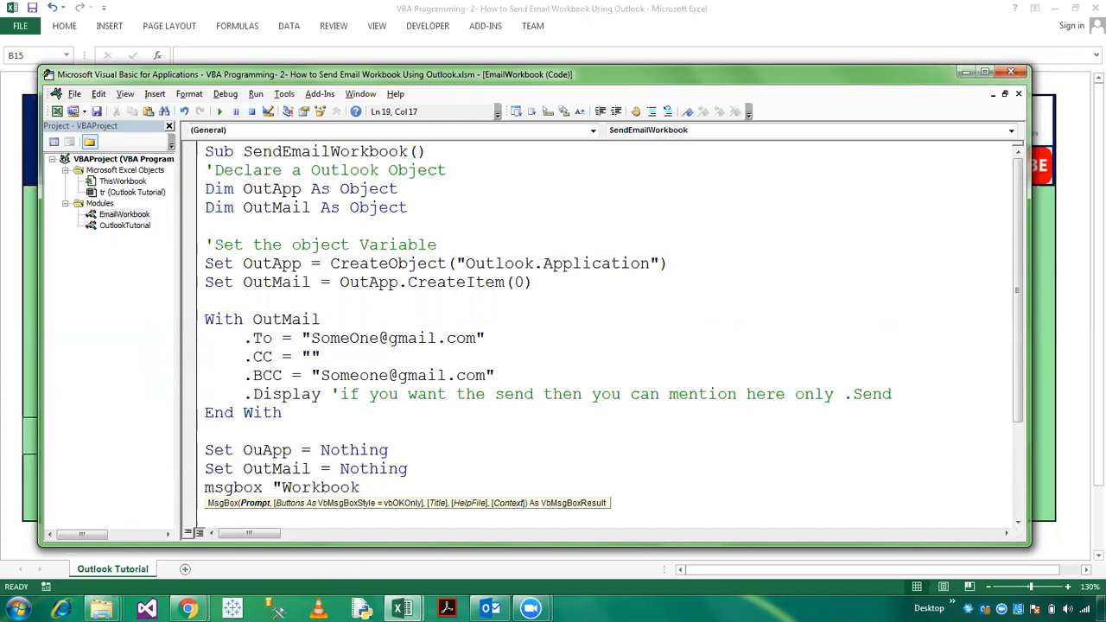
text(Send")
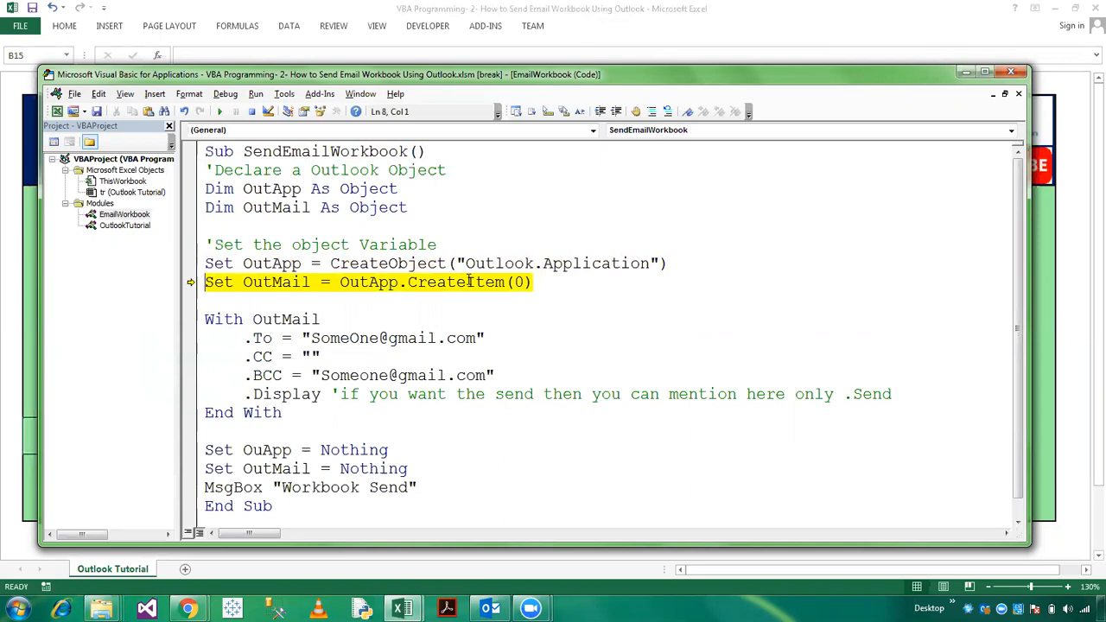
Step the macro line by line with F8 past the .BCC line to End With
key(F8)
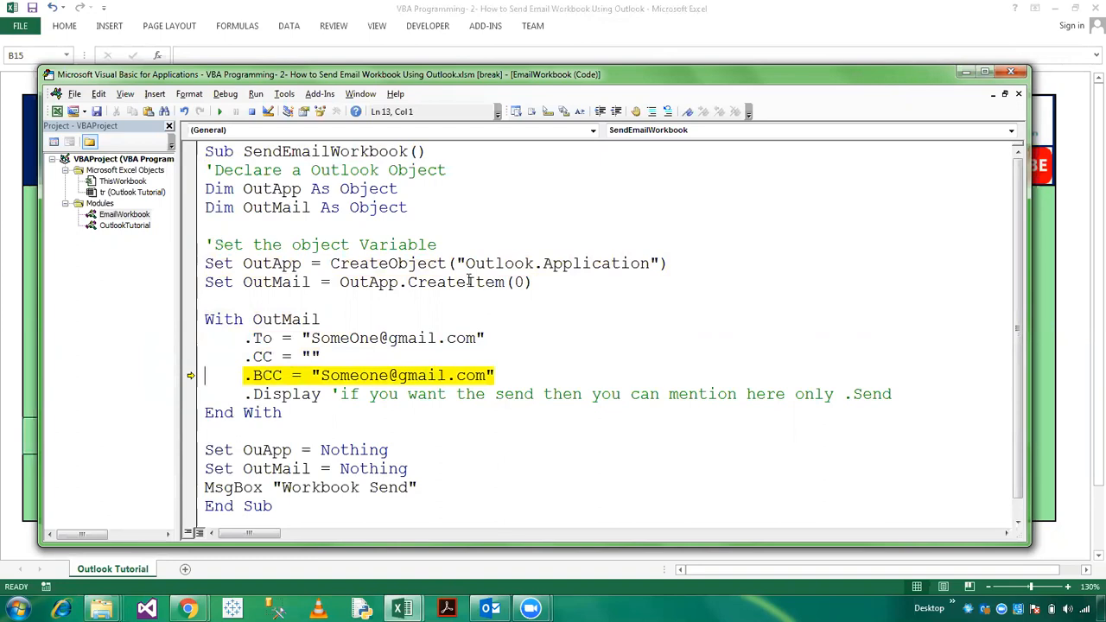
key(Down)
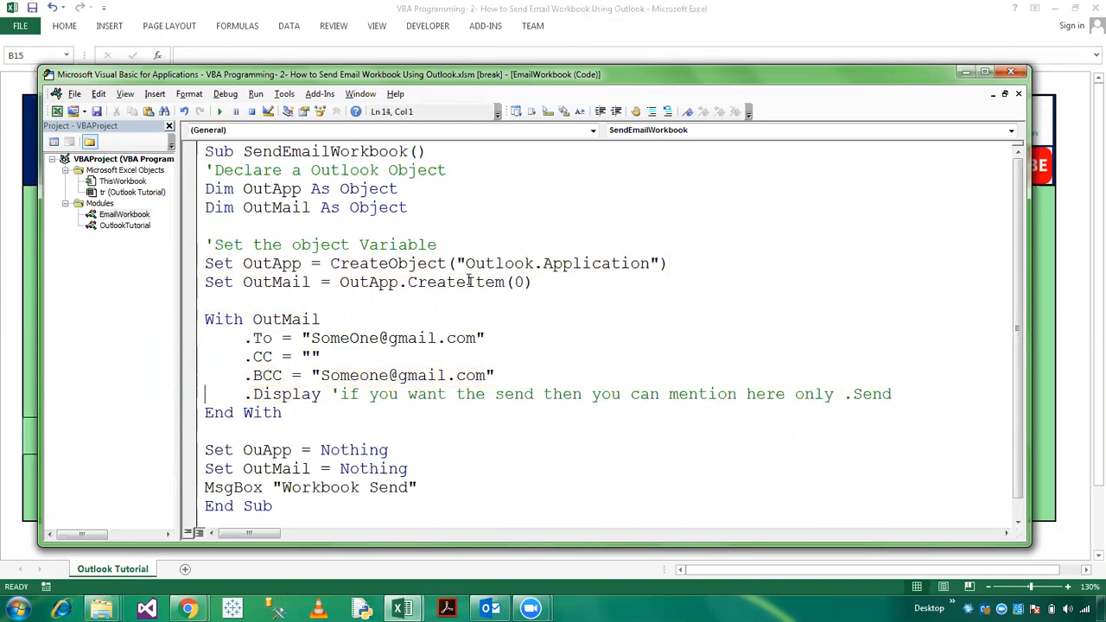
key(F8)
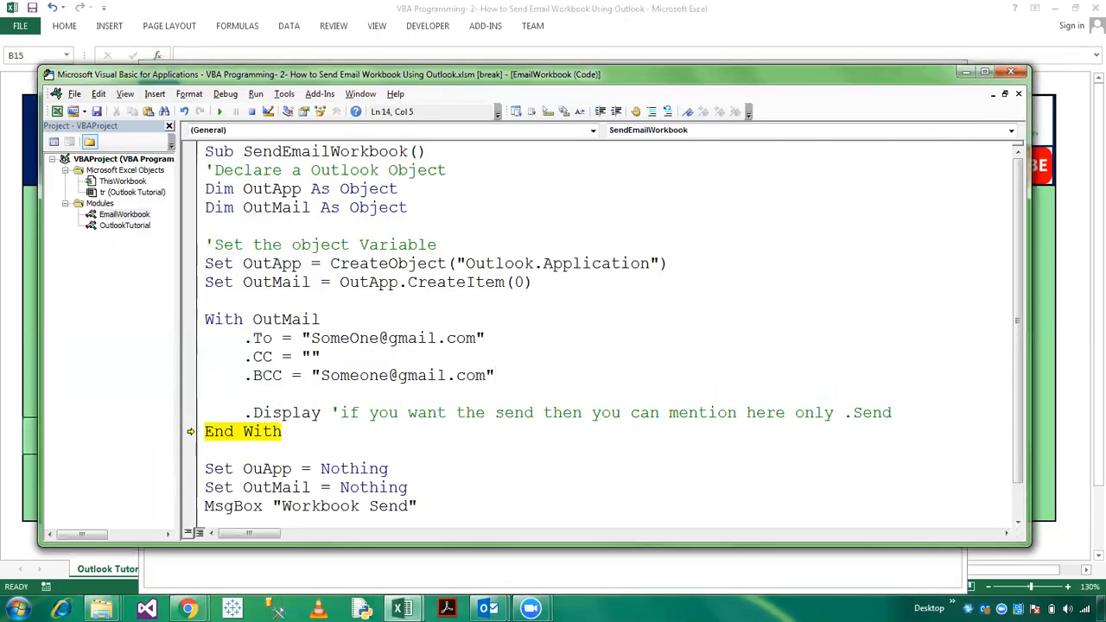
Add .Subject = "How to Mail Workbook" under the .BCC line
text(Sub)
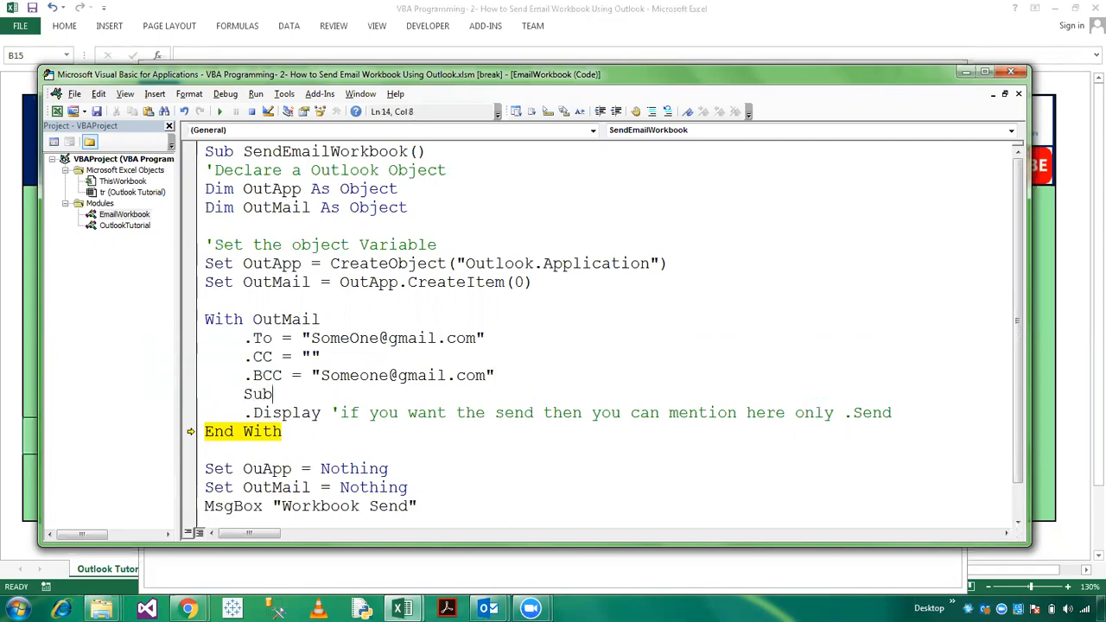
text(.)
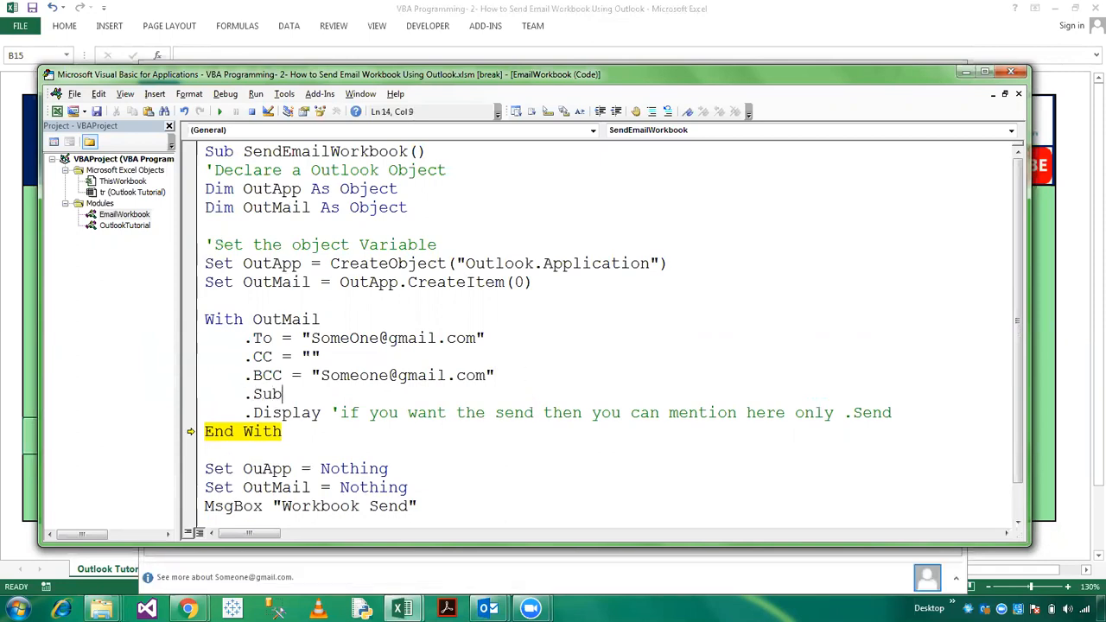
text(ject)
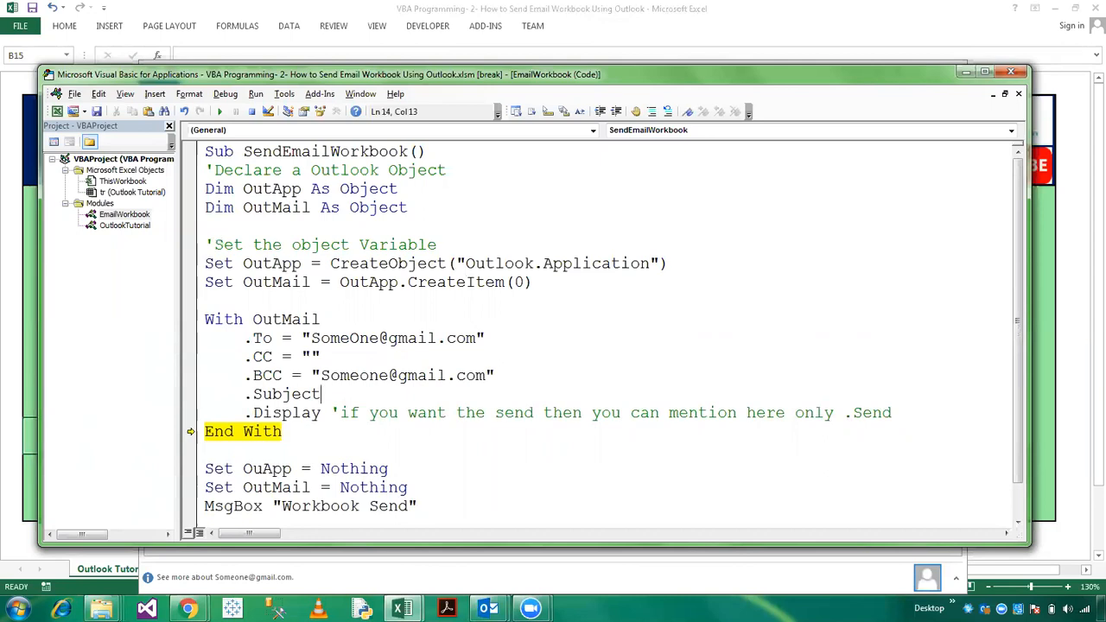
text(=")
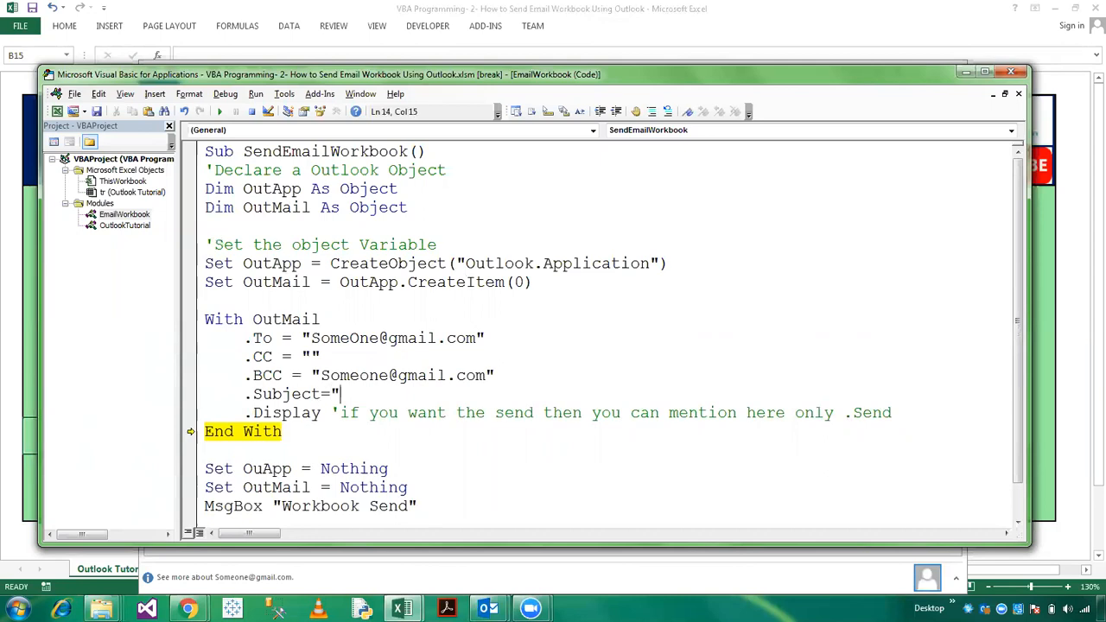
text(How)
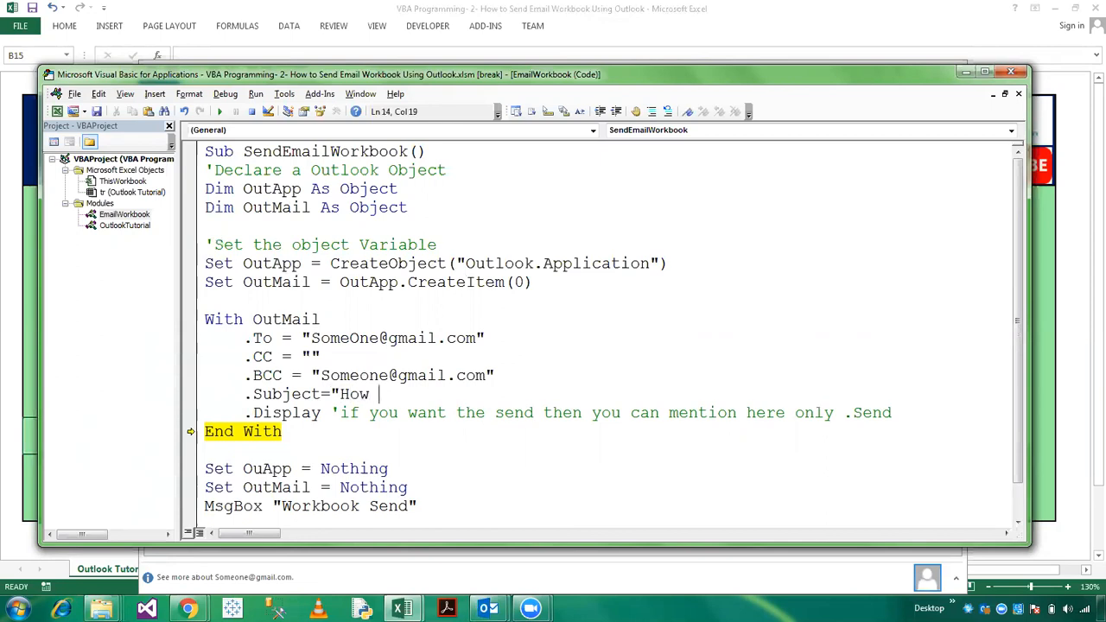
text(to Mai)
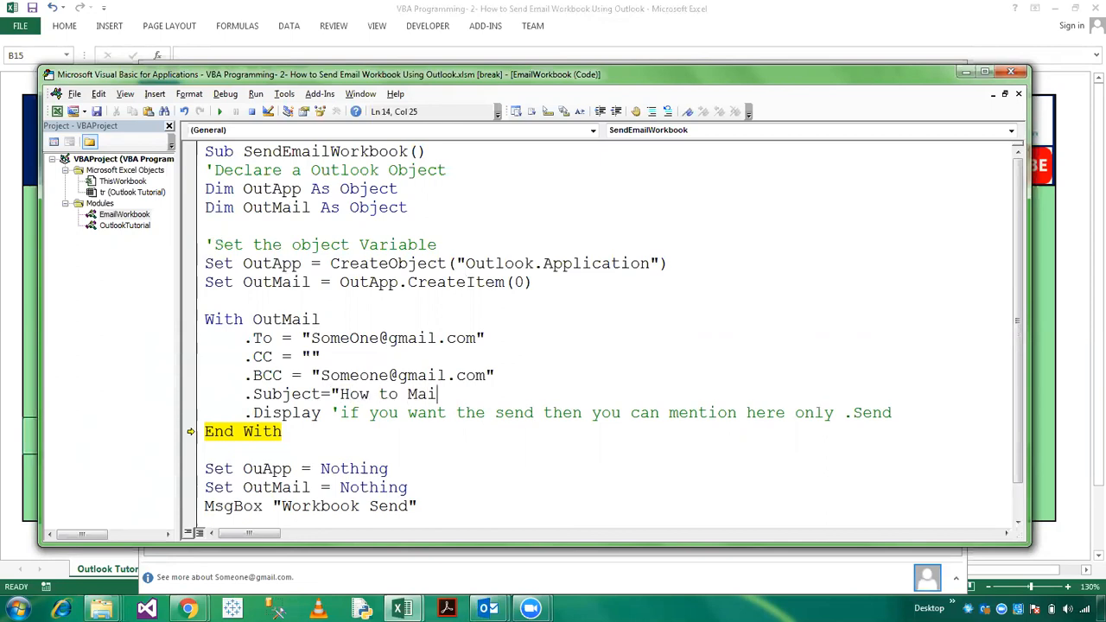
text(w)
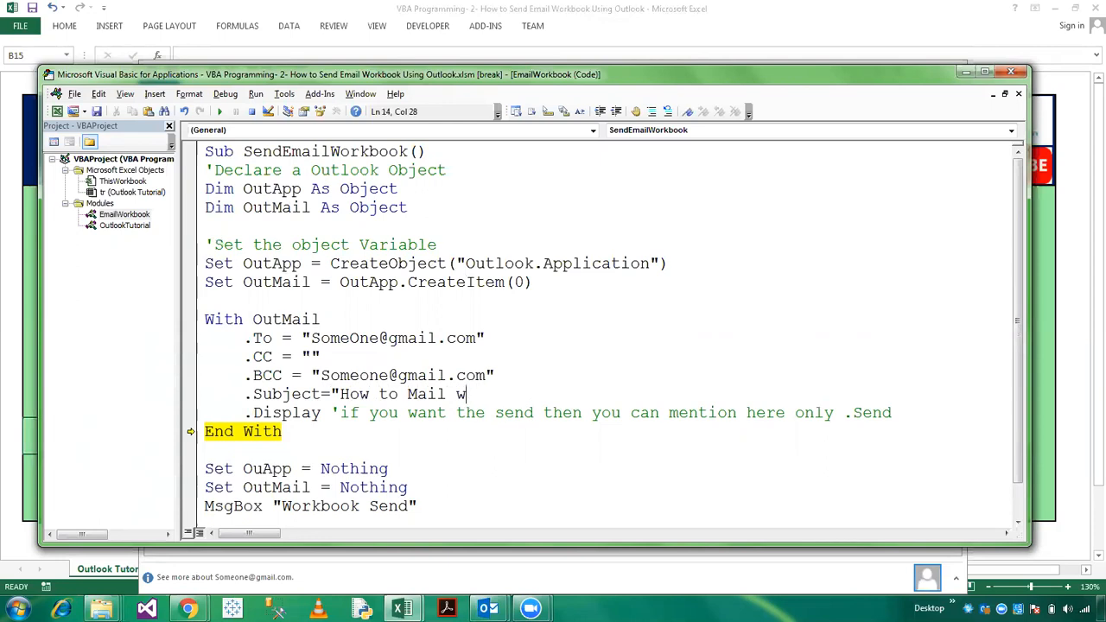
text(orkbook)
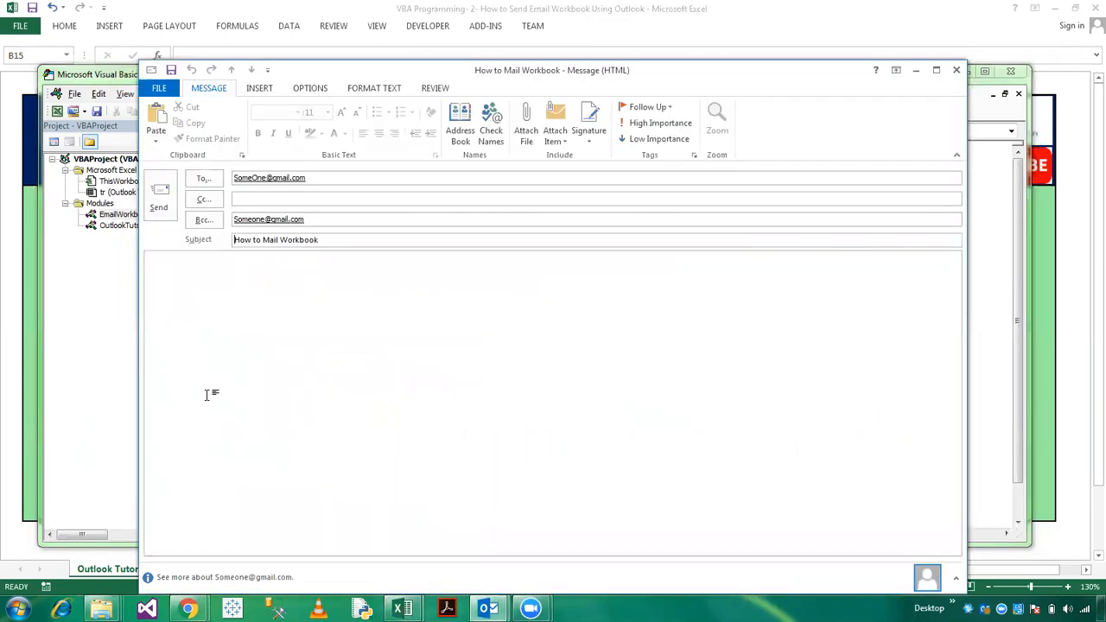
mouse_move(215, 396)
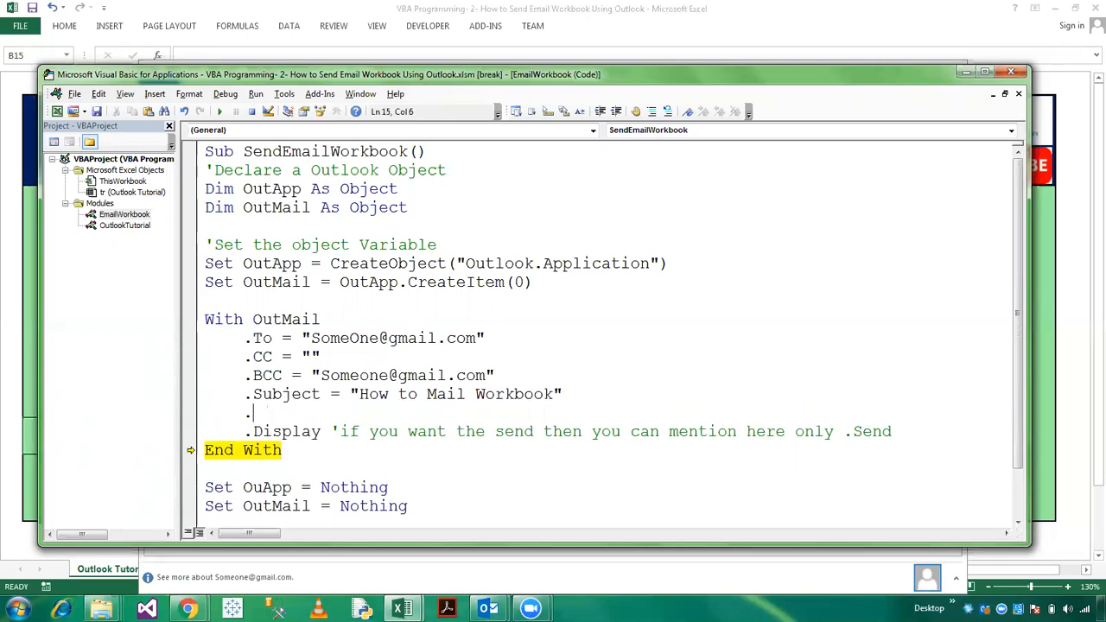
Add .Body = "Hi" before .Display and step through past the With block
text(Body=")
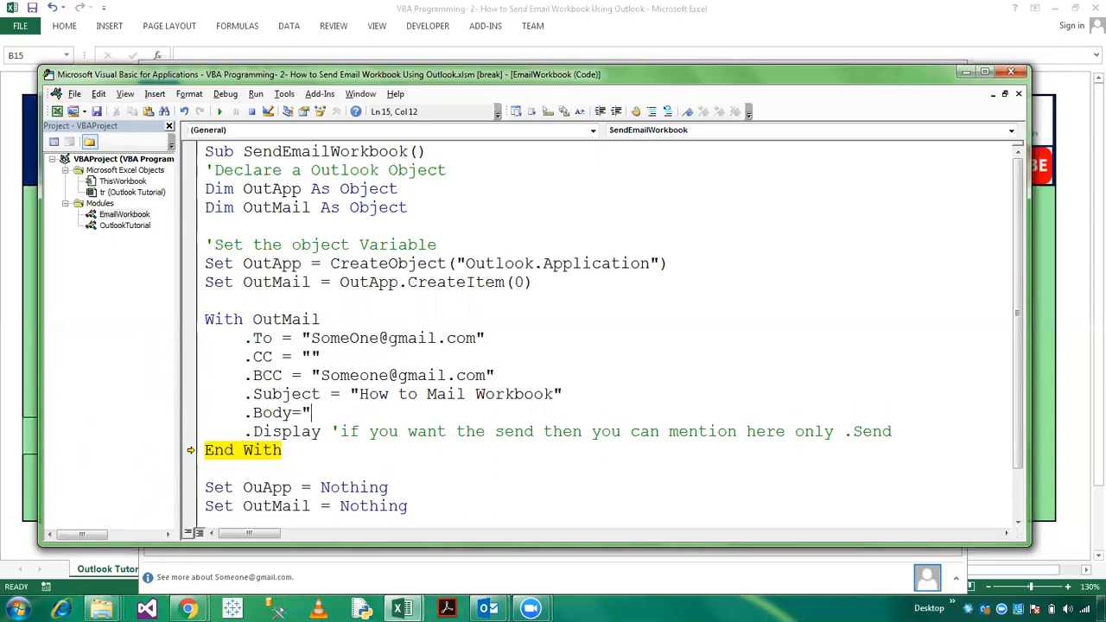
text(Hi)
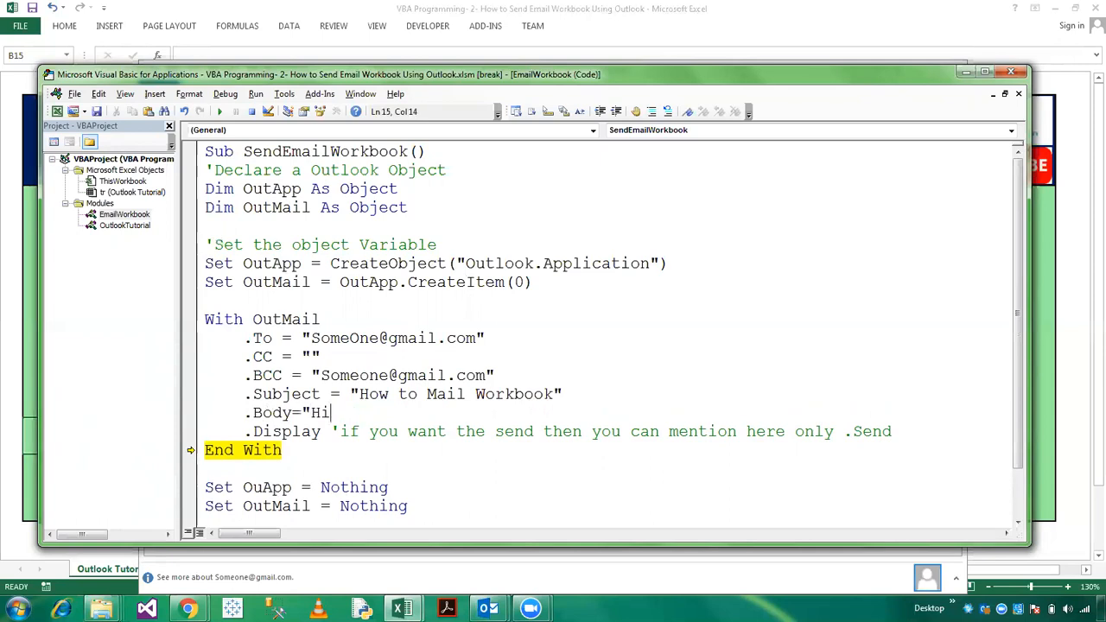
text(")
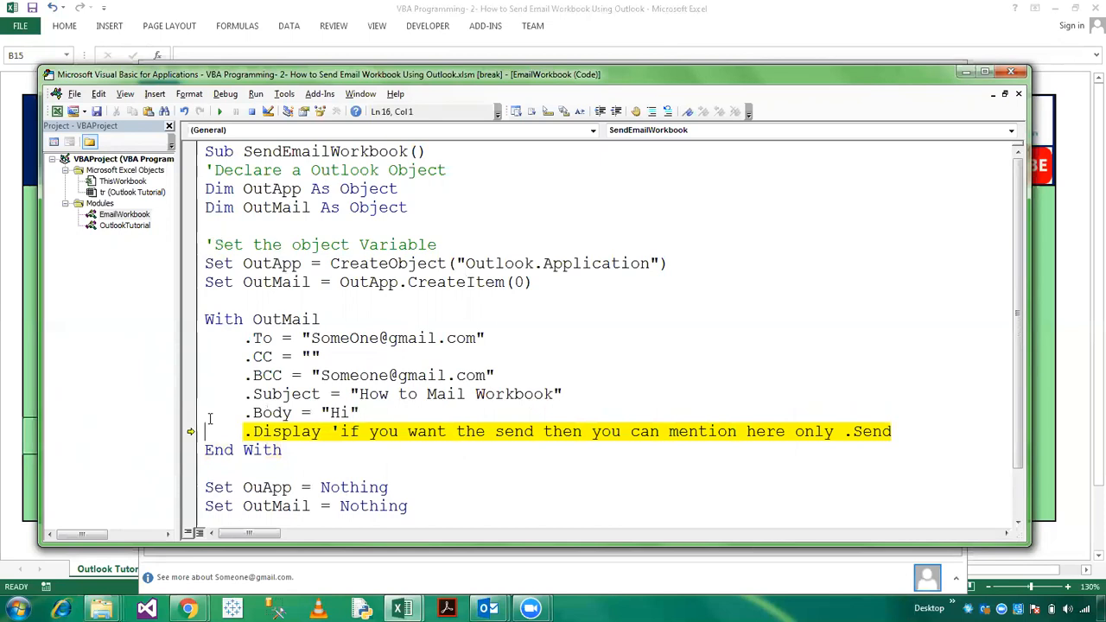
key(F8)
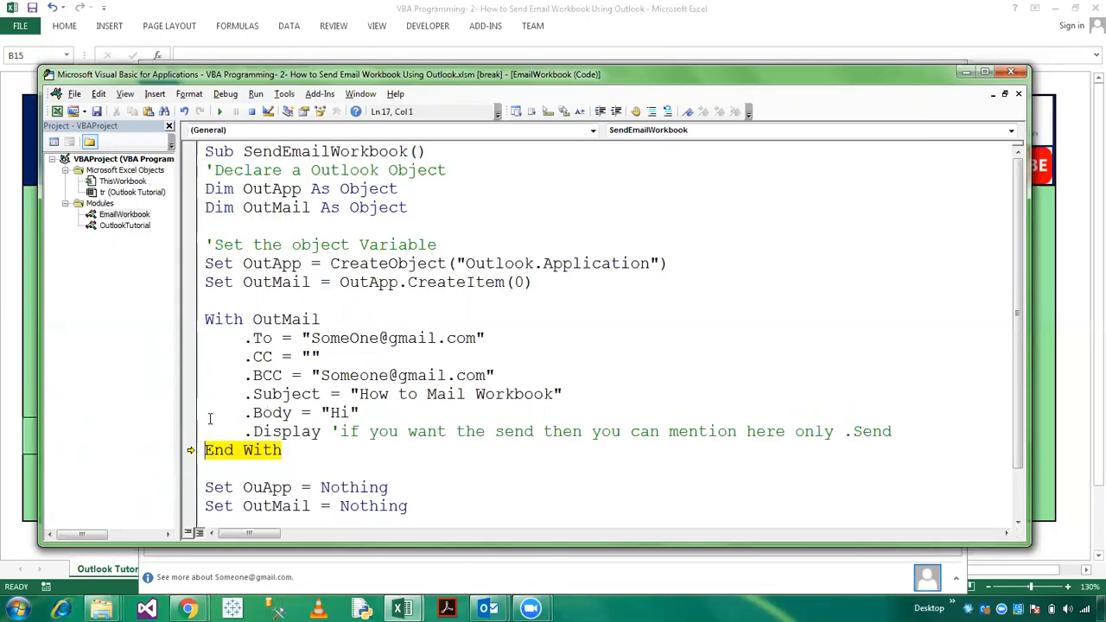
key(F8)
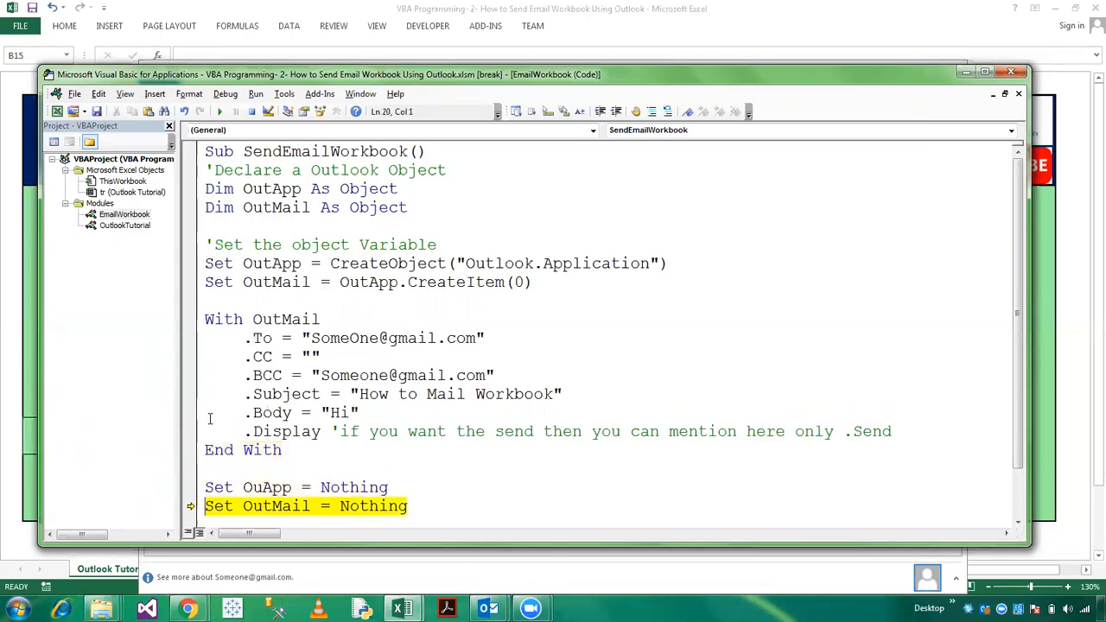
key(F8)
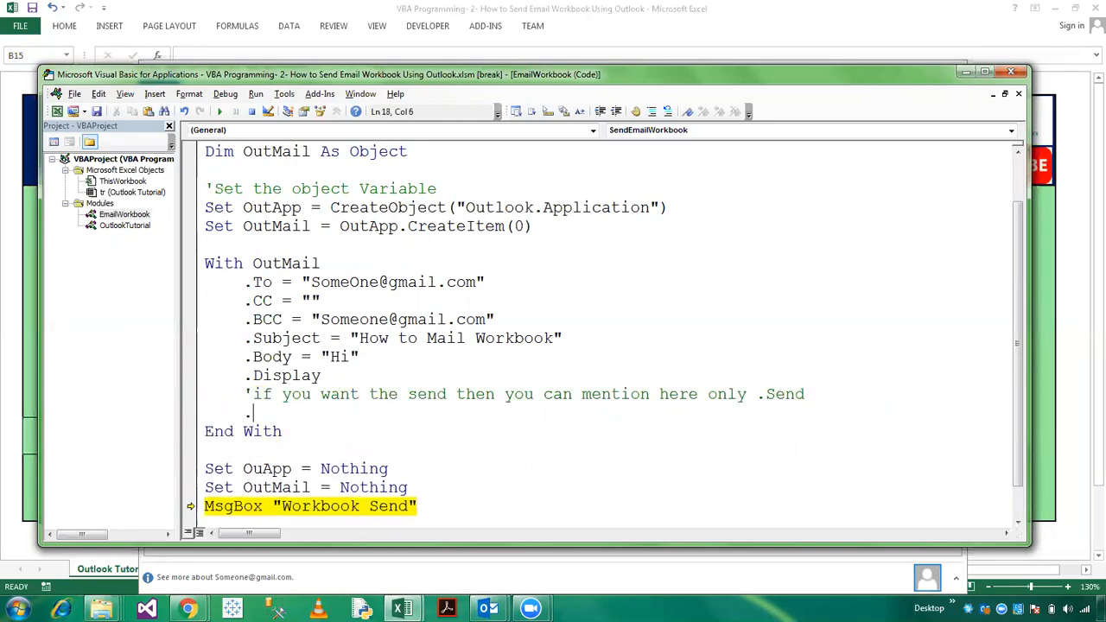
Add .Send after .Display, run it, and end the run at run-time error 91
text(Send)
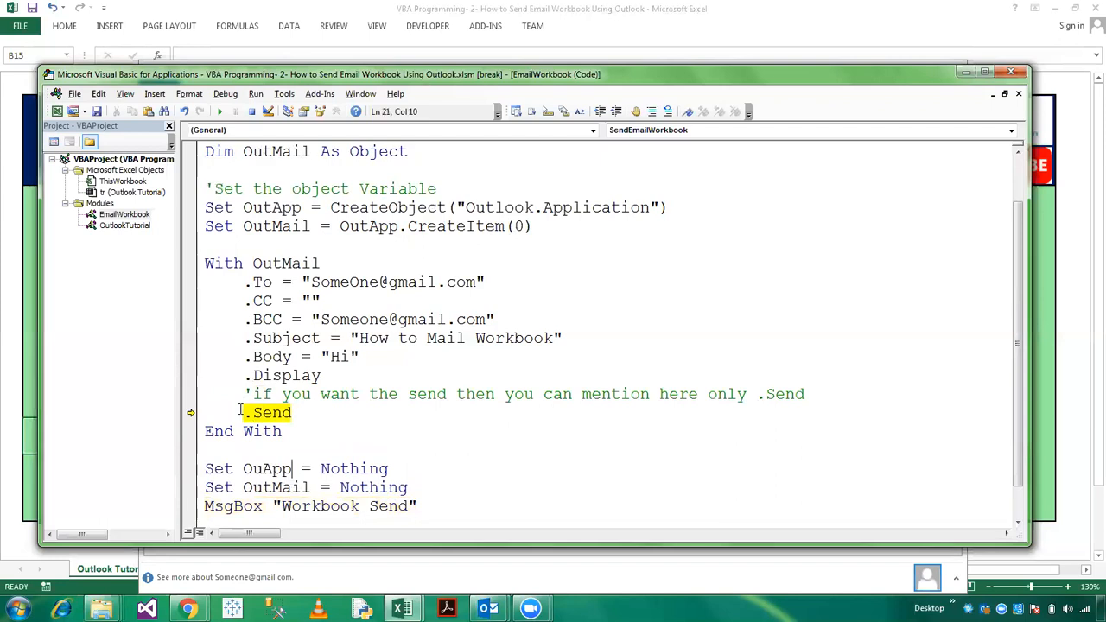
click(219, 111)
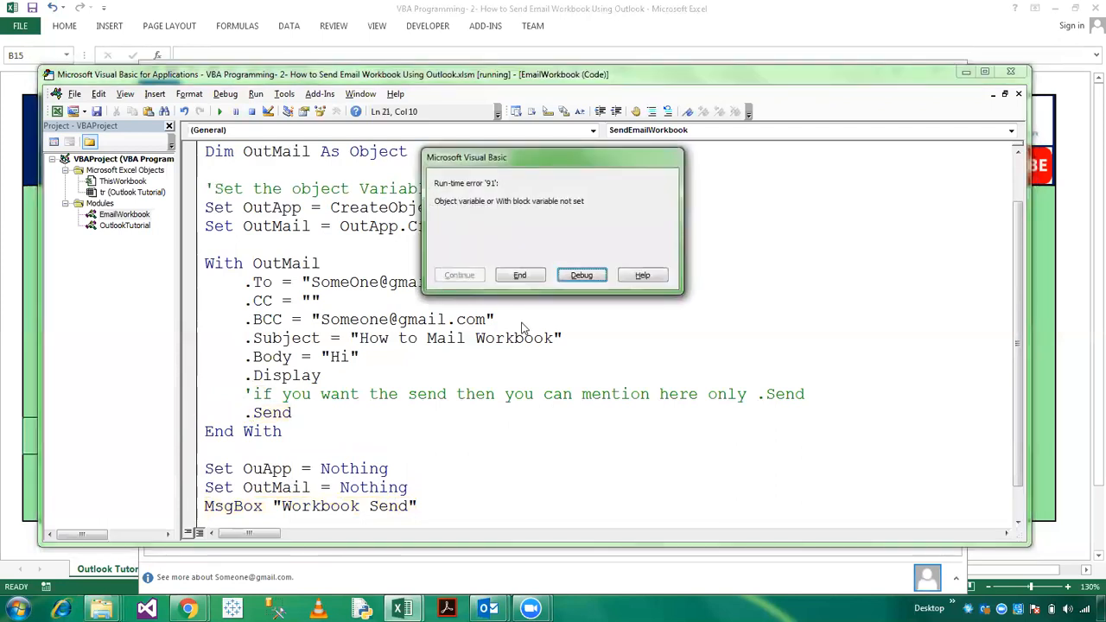
click(581, 275)
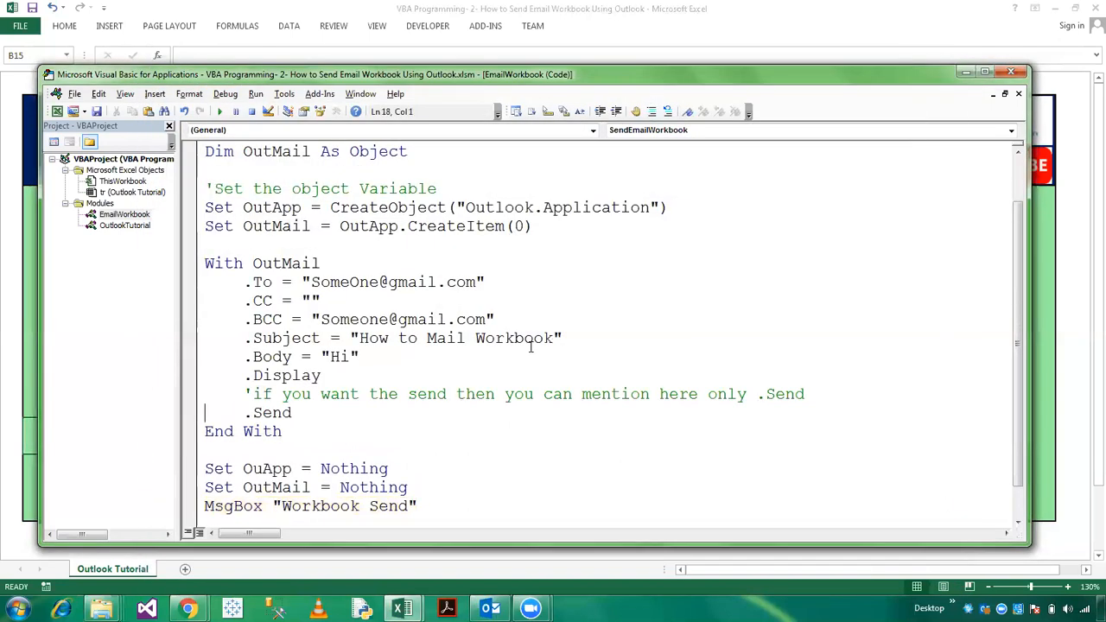
Run SendEmailWorkbook again and allow Outlook to send the mail despite the security warning
click(359, 357)
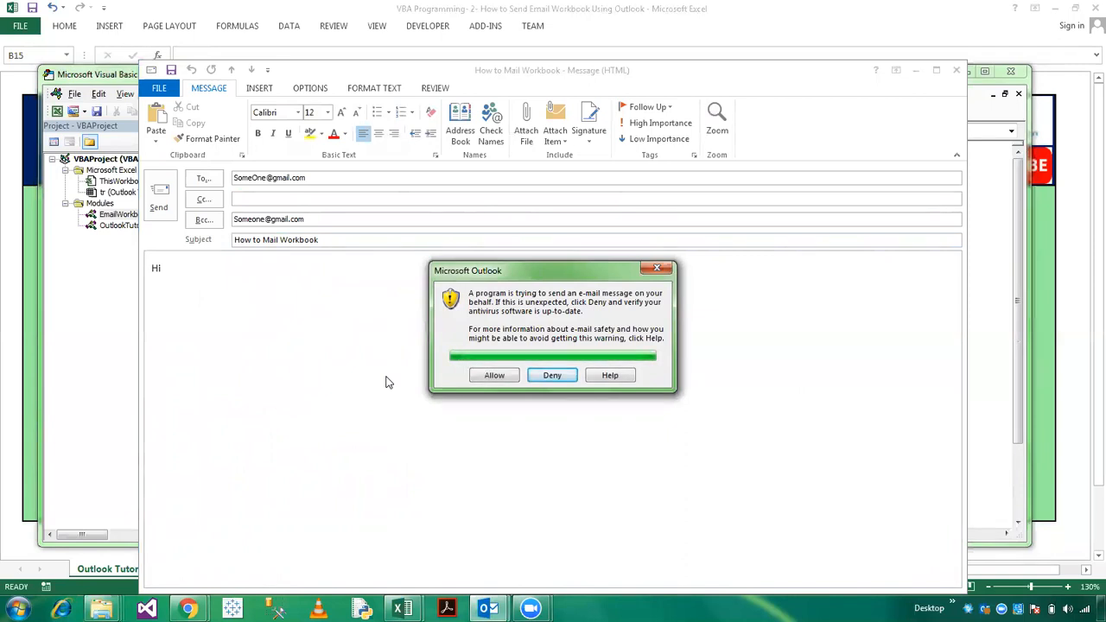
click(552, 376)
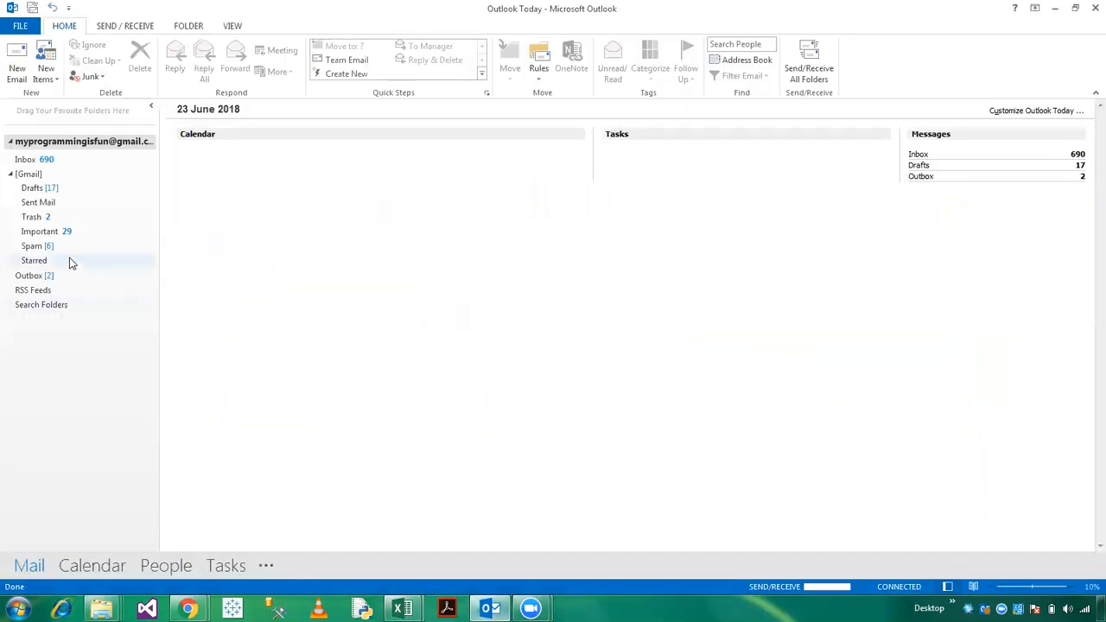
click(38, 201)
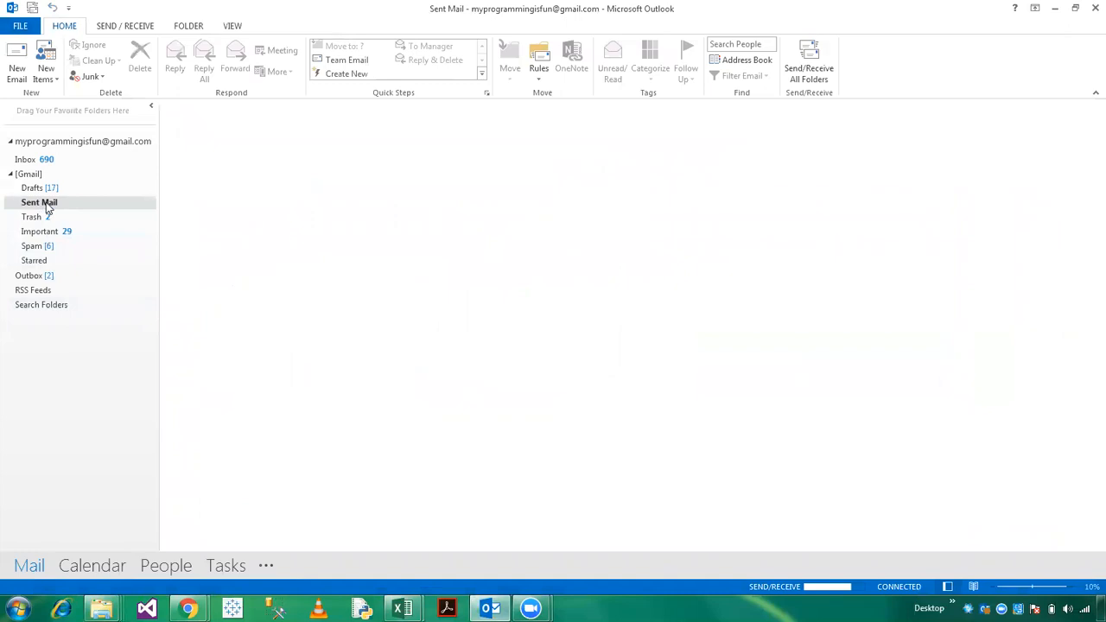
click(39, 203)
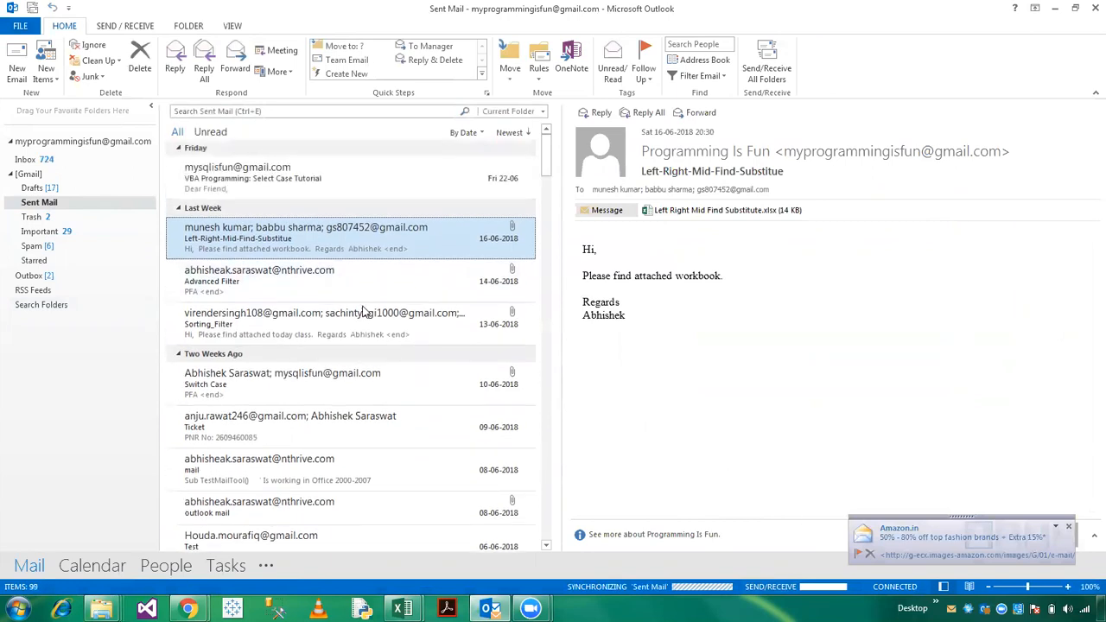
click(253, 298)
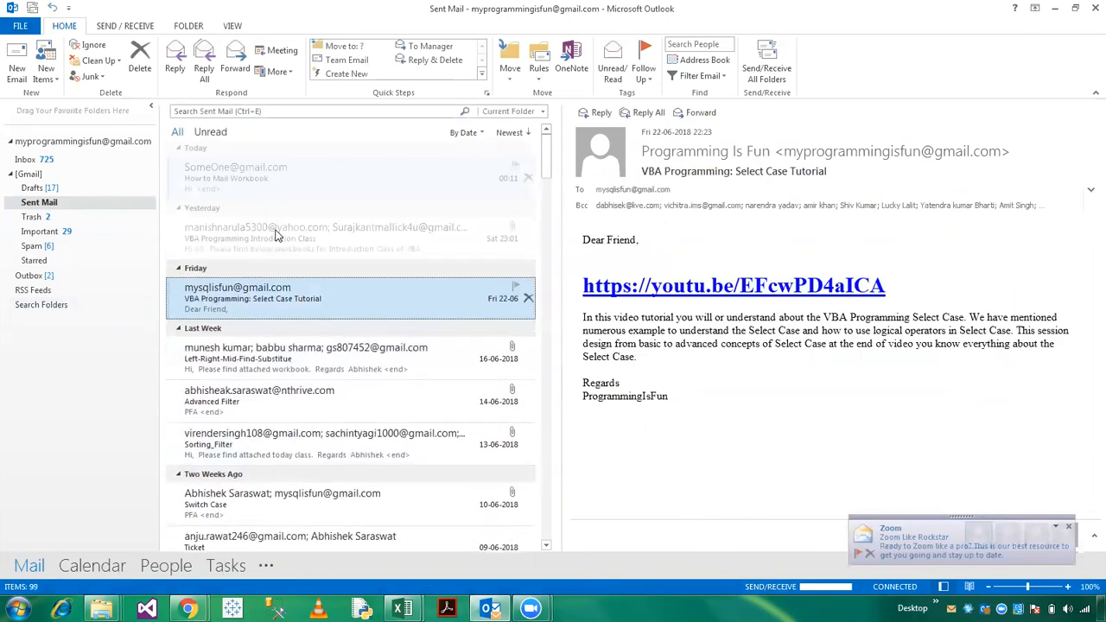
click(235, 177)
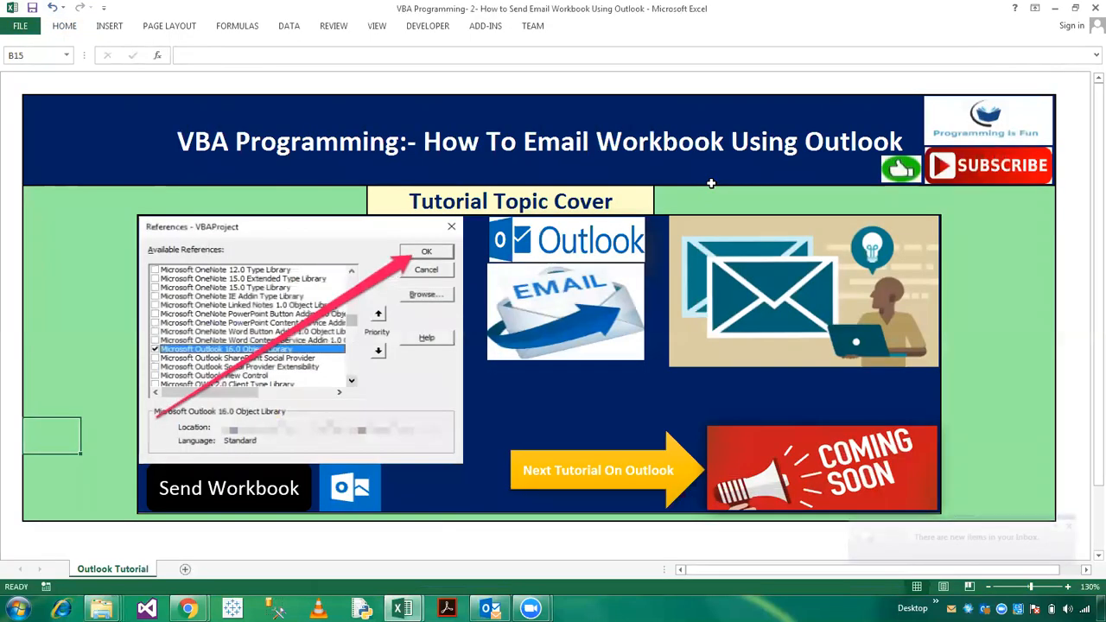
Bring the VBA editor with the complete SendEmailWorkbook code back into view
click(426, 251)
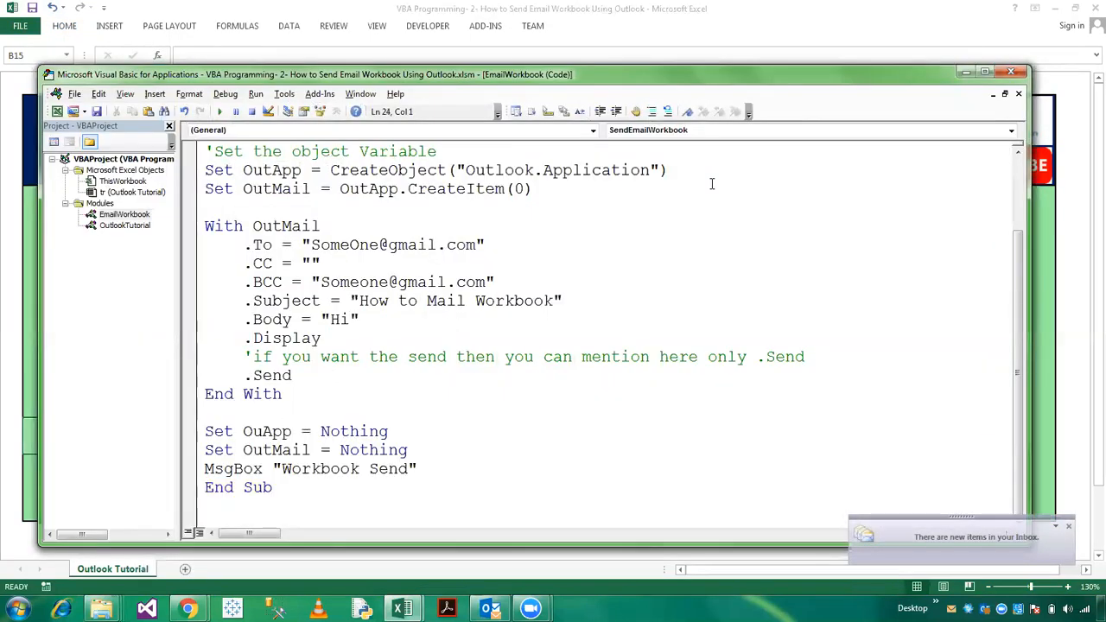